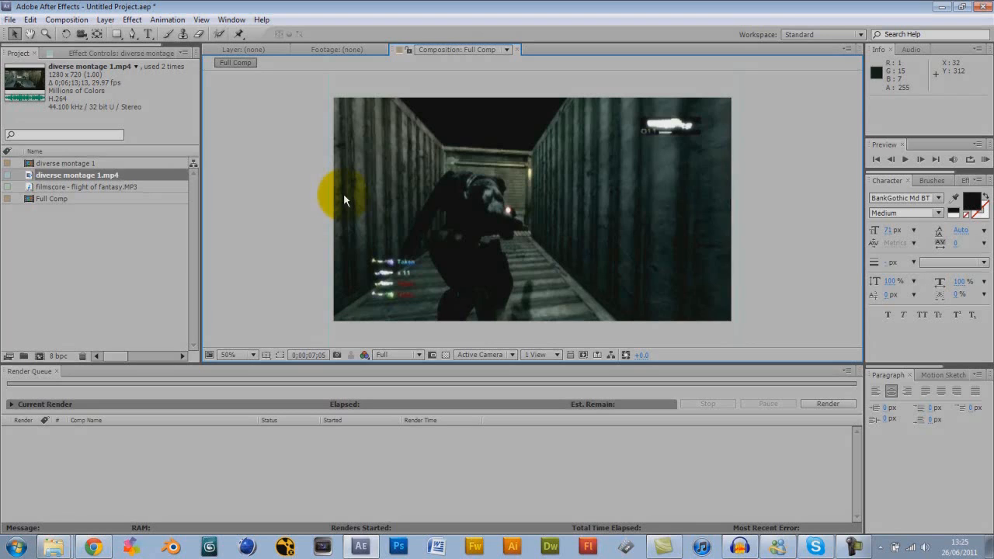
{"action": "mouse_move", "coordinate": [77, 189]}
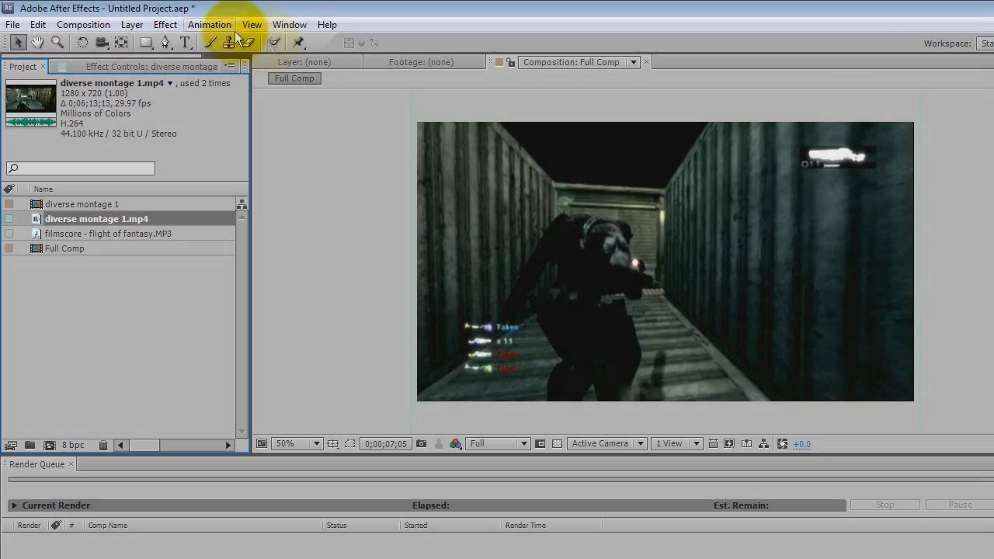
Browse the Animation menu, then switch to the Standard workspace to load Effects & Presets
{"action": "left_click", "coordinate": [209, 24]}
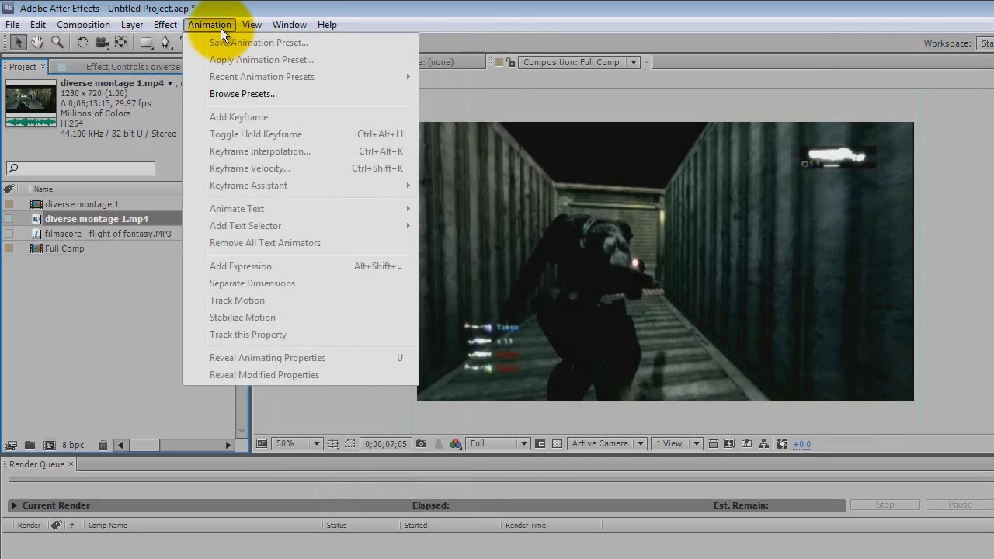
{"action": "left_click", "coordinate": [289, 24]}
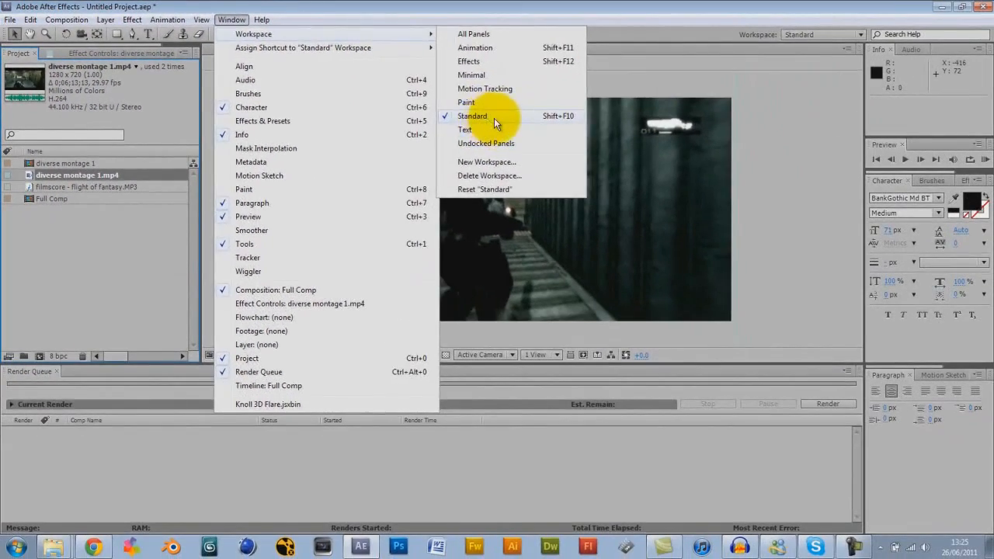
{"action": "left_click", "coordinate": [472, 115]}
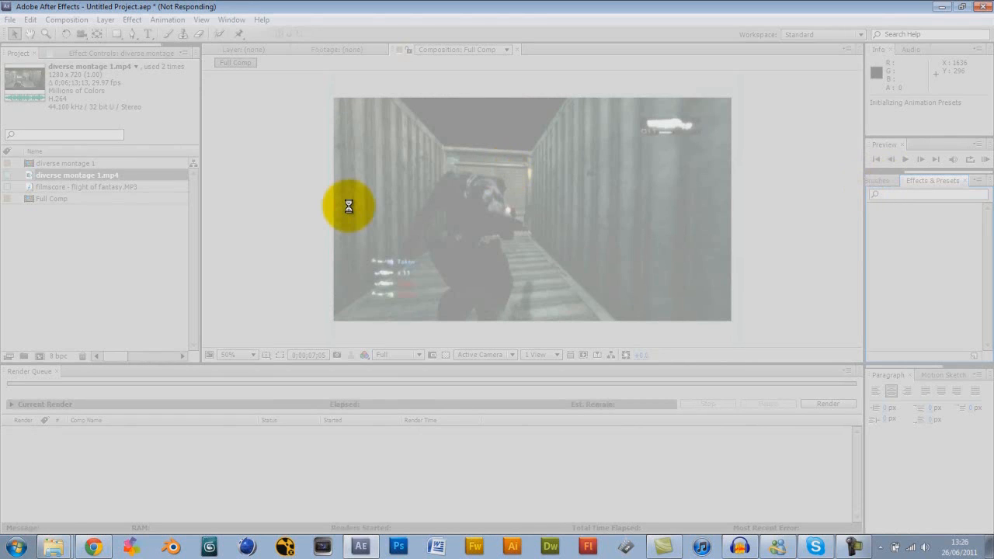
{"action": "mouse_move", "coordinate": [97, 509]}
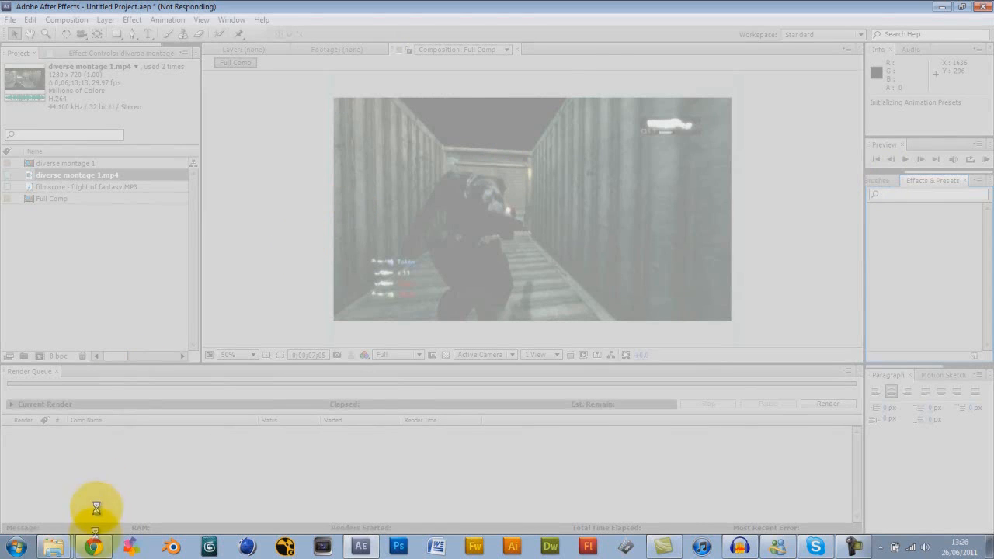
{"action": "mouse_move", "coordinate": [246, 193]}
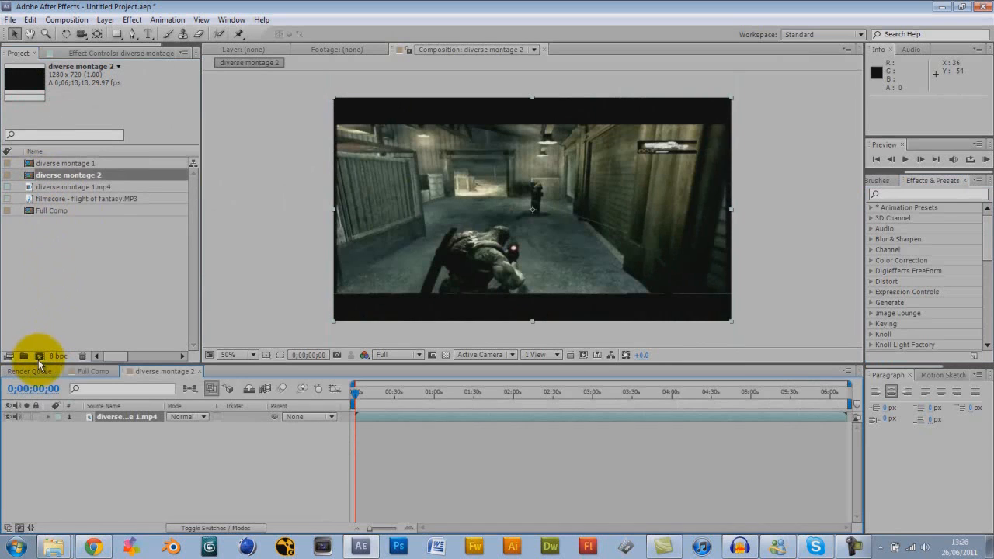
{"action": "mouse_move", "coordinate": [383, 247]}
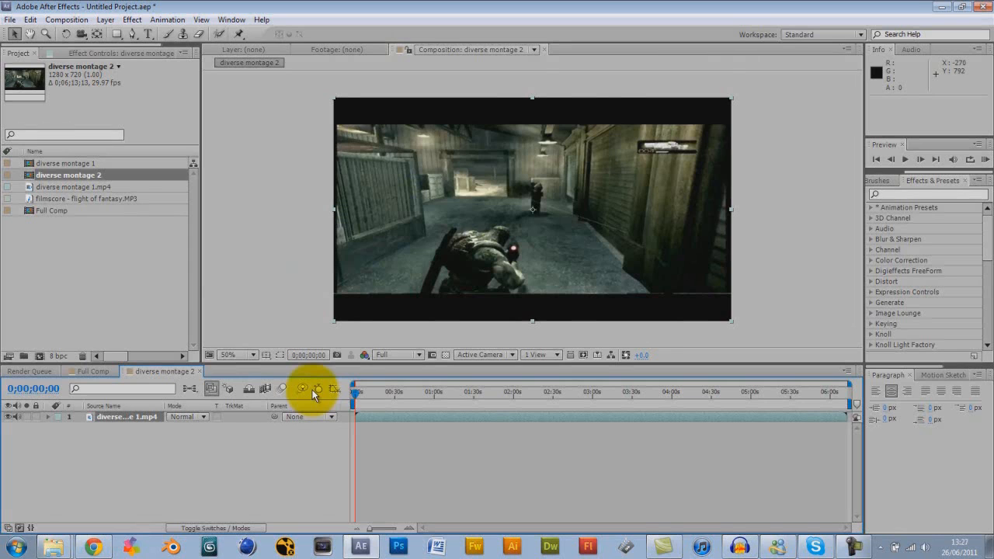
{"action": "mouse_move", "coordinate": [369, 398]}
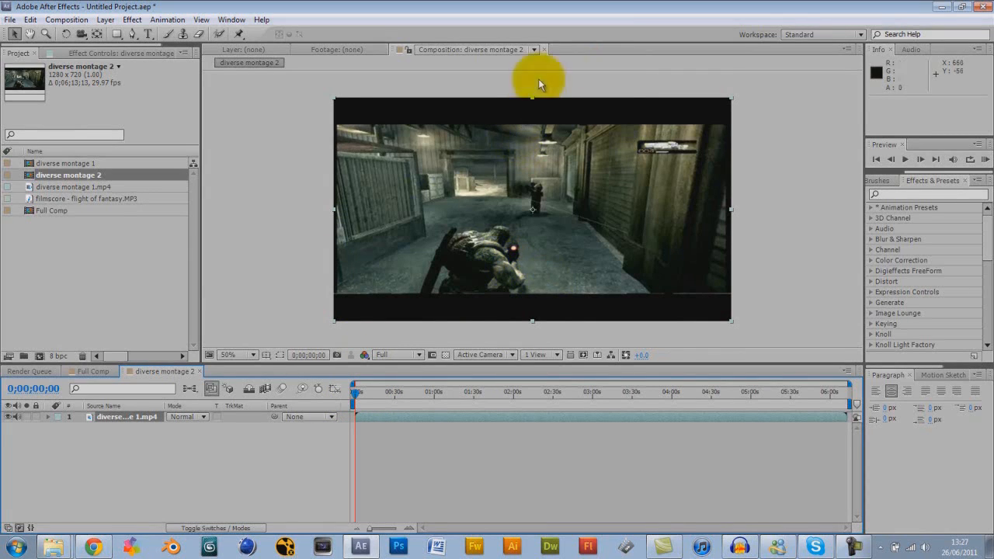
{"action": "mouse_move", "coordinate": [534, 325]}
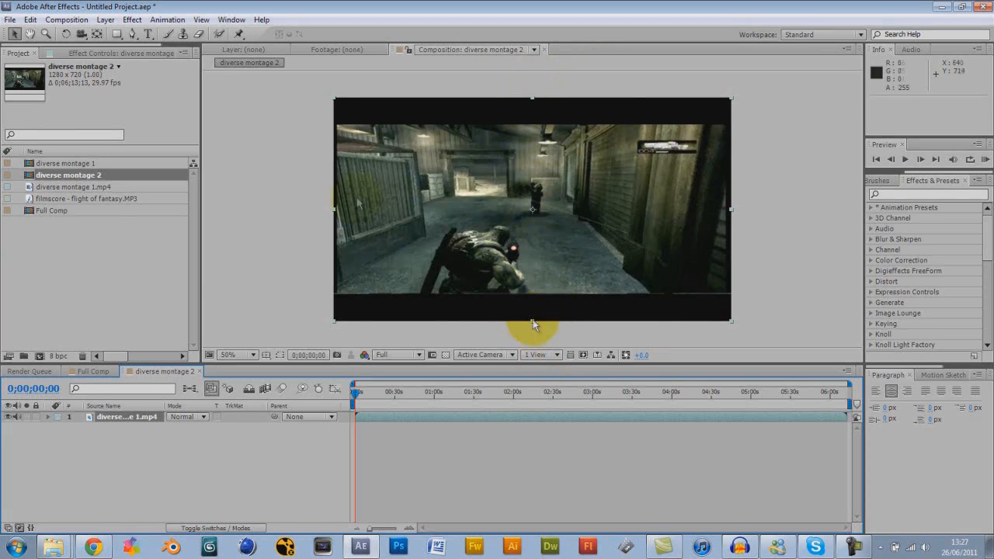
Apply the HDV 720 (1280x720) preset in diverse montage 2's Composition Settings
{"action": "left_click", "coordinate": [67, 19]}
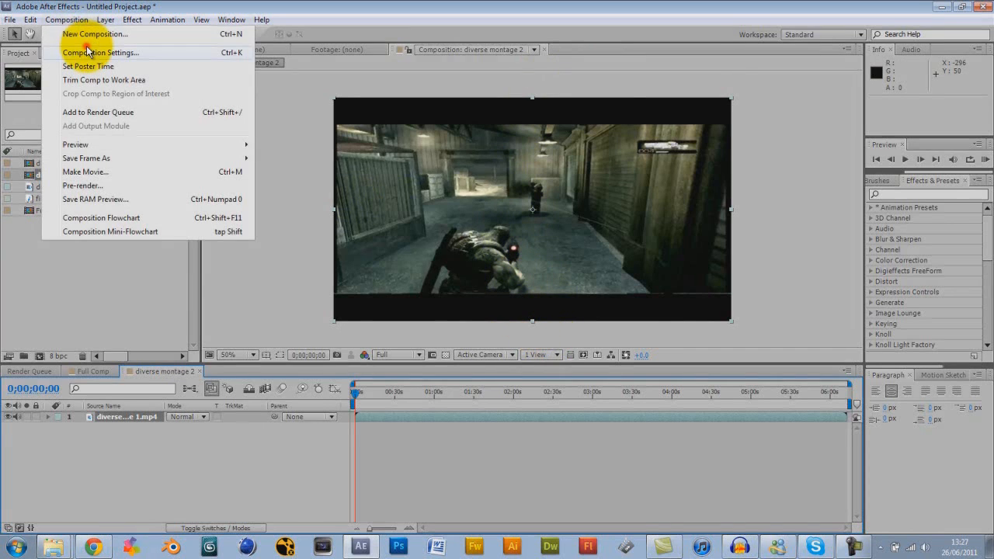
{"action": "left_click", "coordinate": [100, 52]}
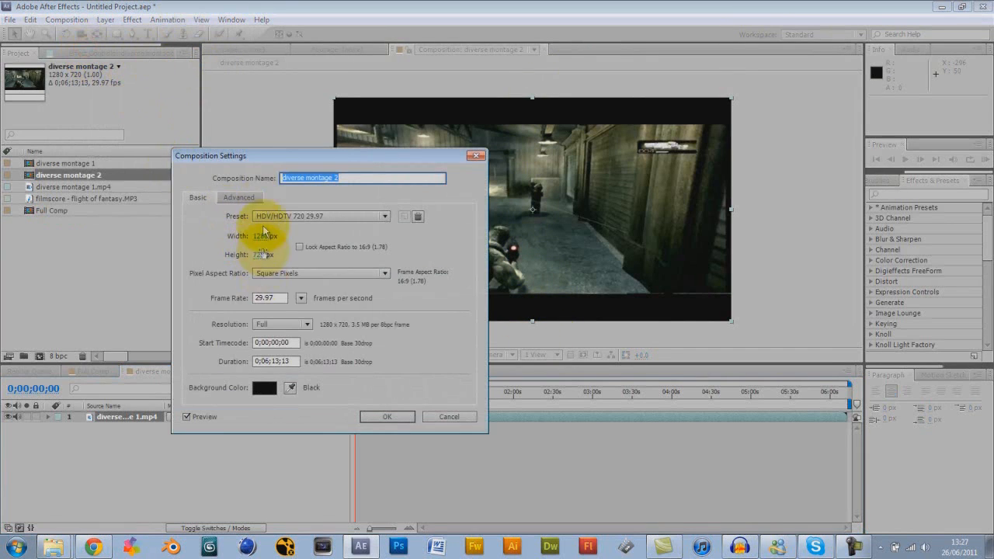
{"action": "left_click", "coordinate": [386, 417]}
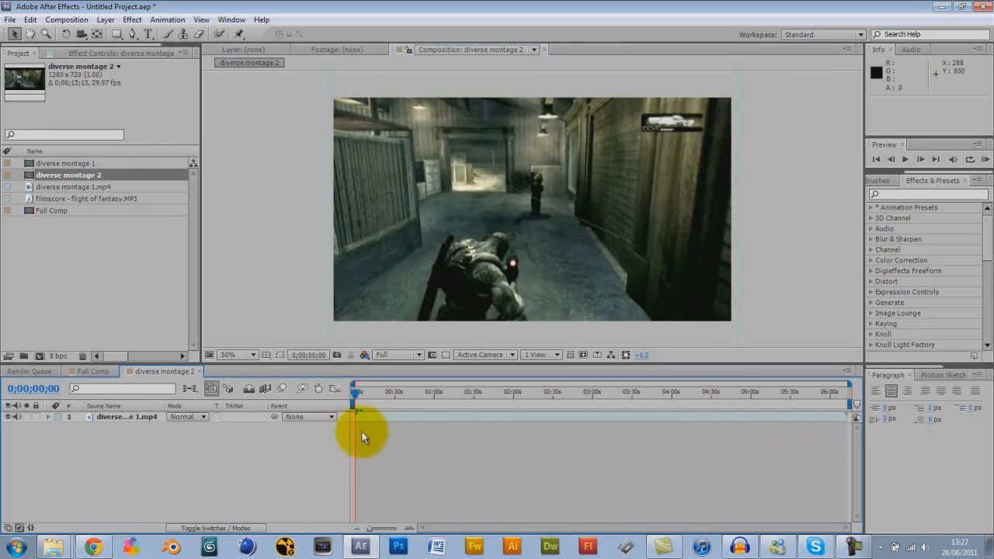
{"action": "mouse_move", "coordinate": [152, 279]}
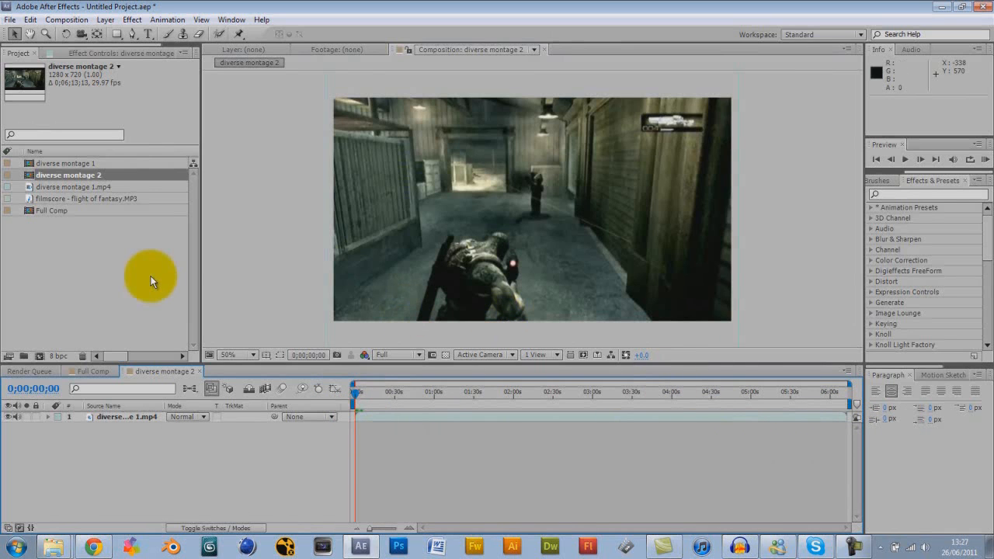
{"action": "mouse_move", "coordinate": [322, 411]}
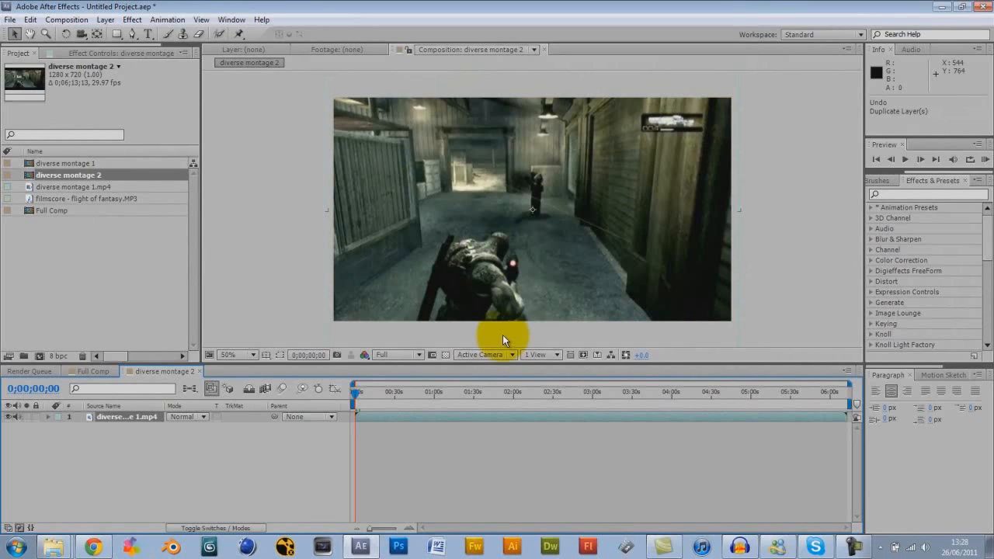
{"action": "mouse_move", "coordinate": [338, 466]}
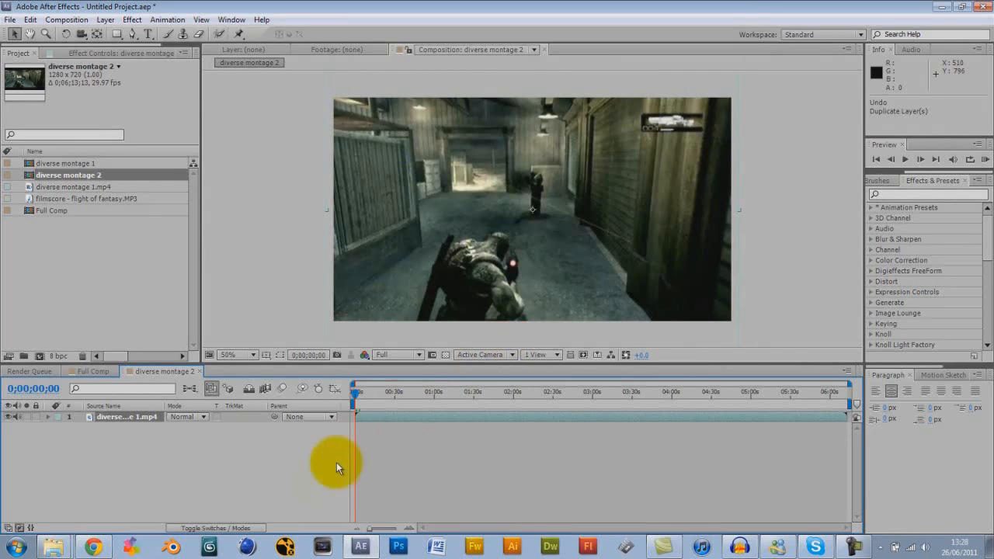
{"action": "mouse_move", "coordinate": [50, 442]}
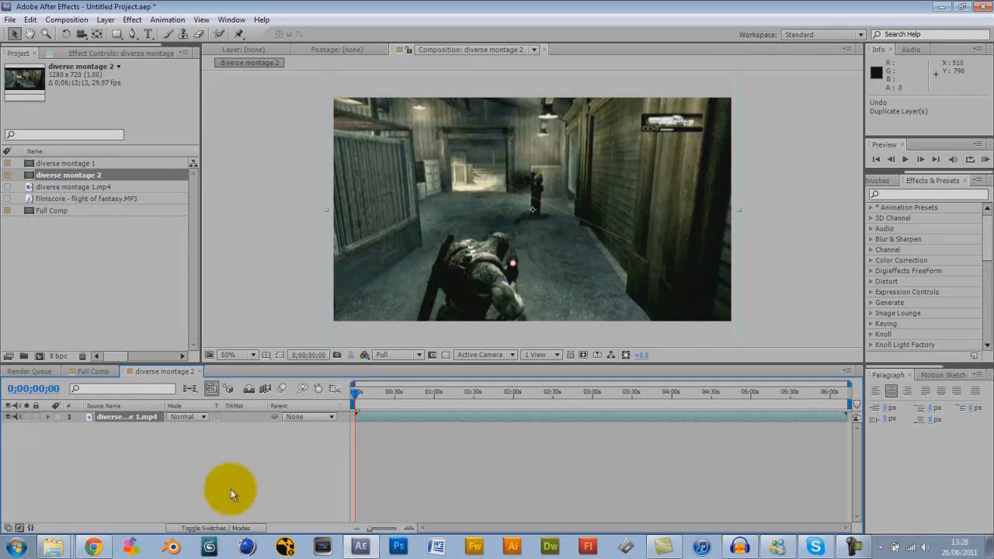
{"action": "mouse_move", "coordinate": [12, 14]}
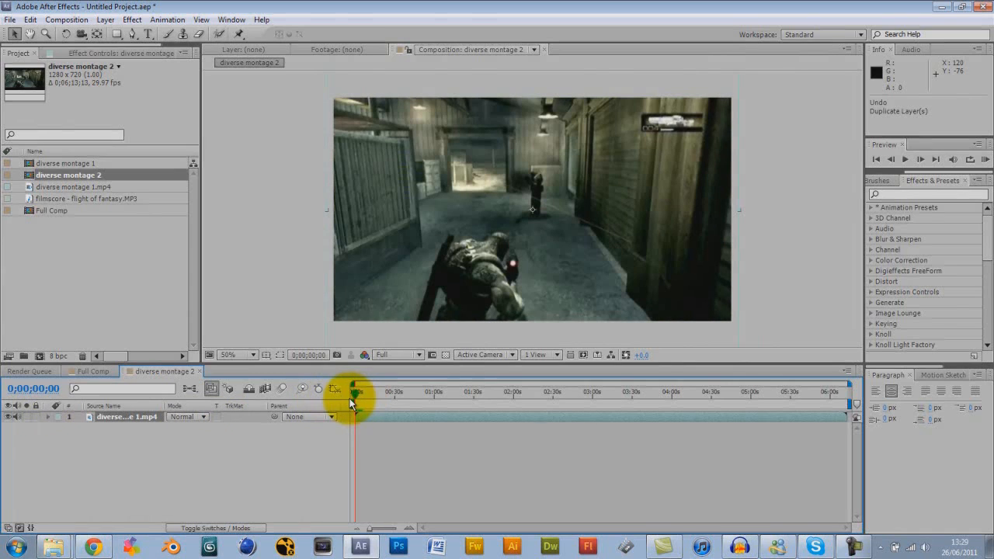
Set a 100% Opacity keyframe on the montage clip and scrub near its start
{"action": "left_click", "coordinate": [49, 417]}
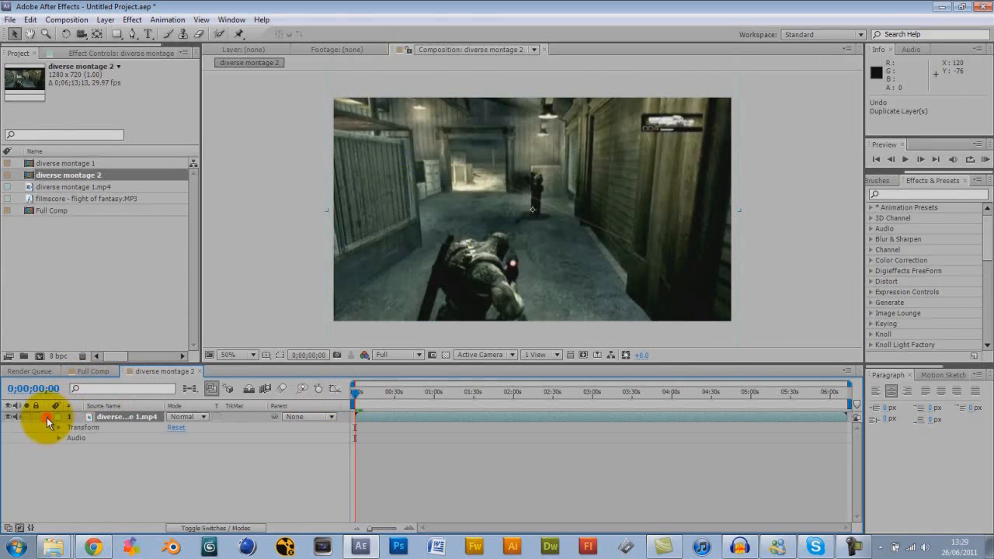
{"action": "left_click", "coordinate": [59, 427]}
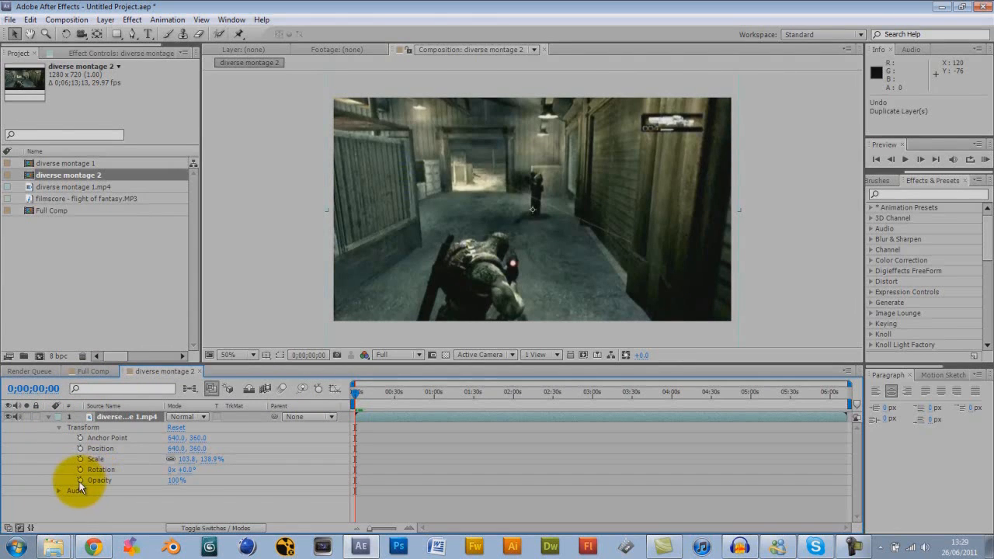
{"action": "left_click", "coordinate": [80, 480]}
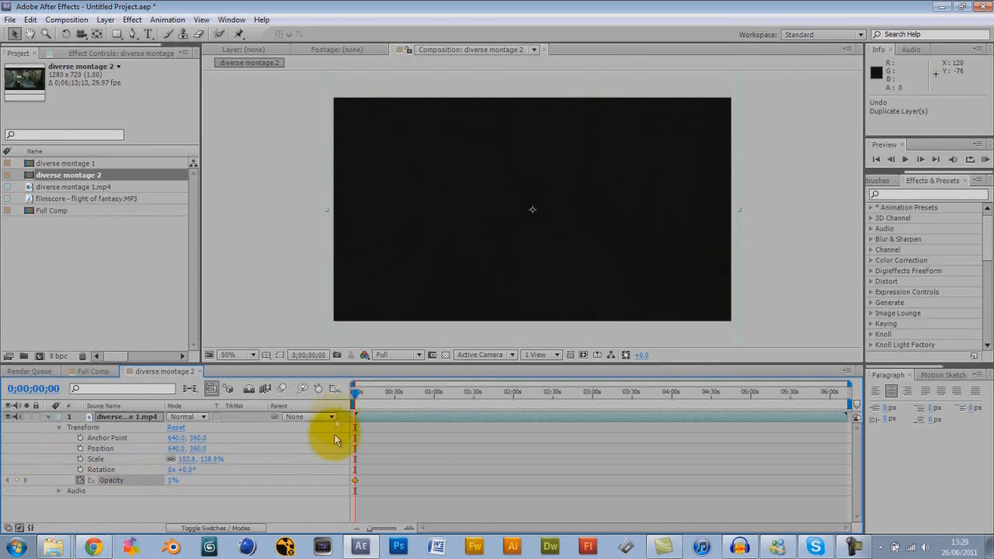
{"action": "left_click_drag", "start_coordinate": [357, 391], "coordinate": [361, 391]}
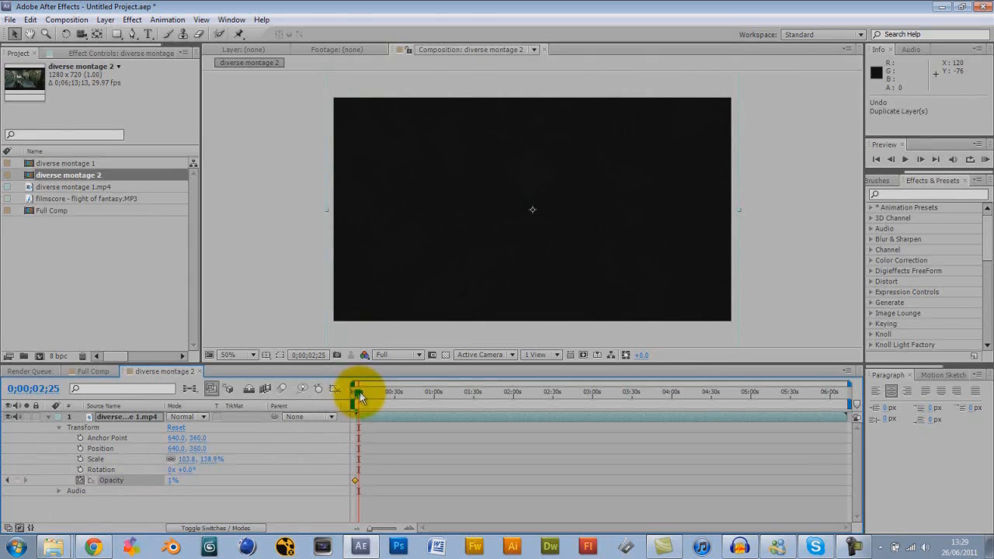
{"action": "left_click_drag", "start_coordinate": [361, 386], "coordinate": [358, 400]}
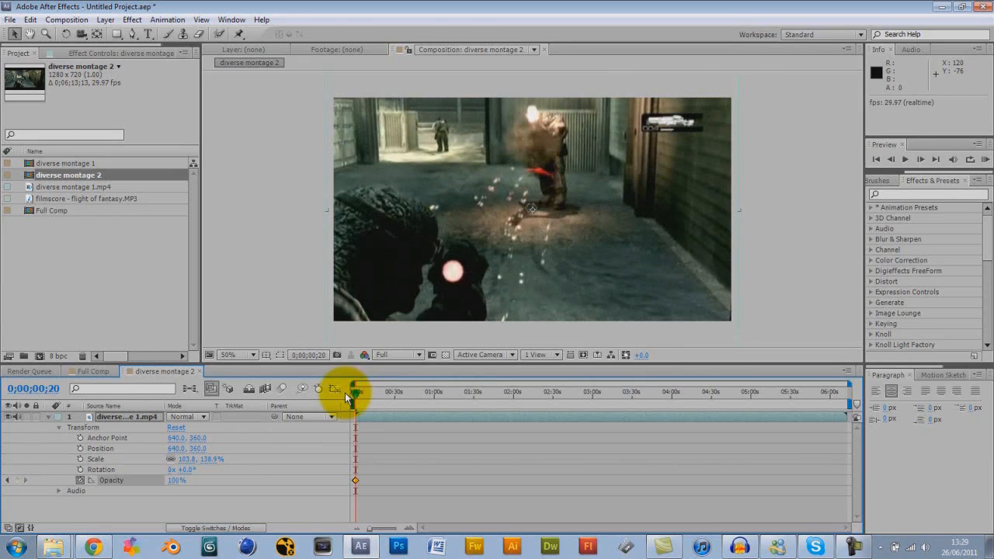
{"action": "left_click_drag", "start_coordinate": [347, 390], "coordinate": [358, 391]}
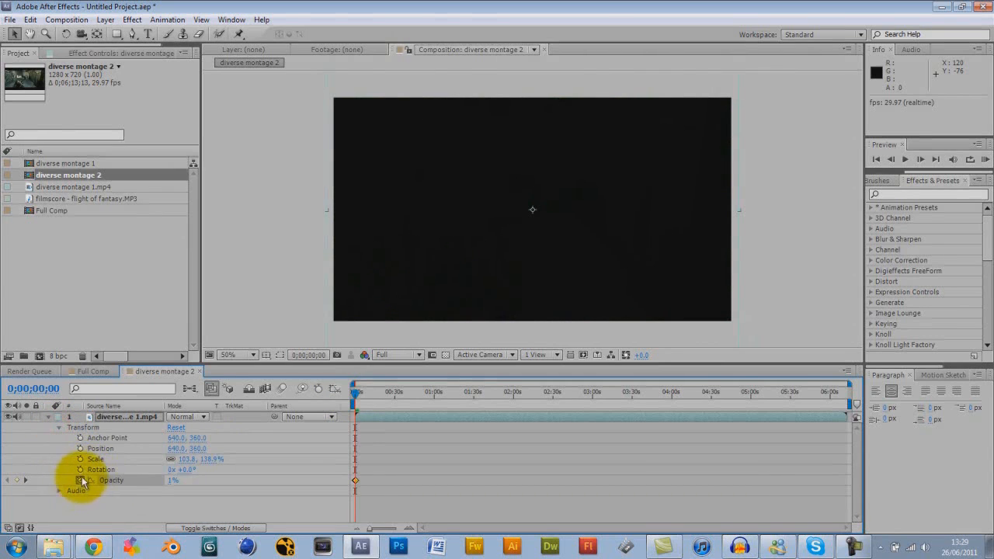
{"action": "mouse_move", "coordinate": [385, 424]}
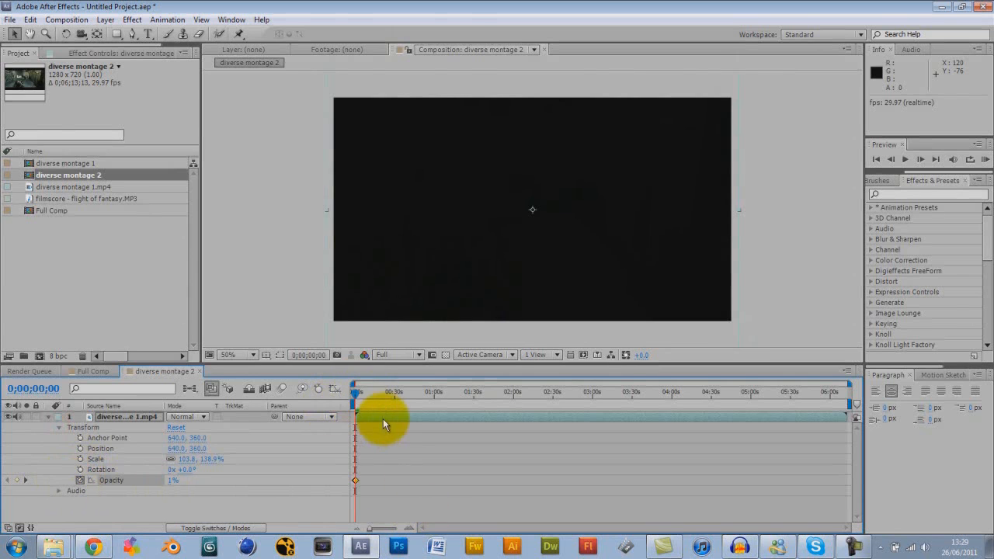
{"action": "left_click_drag", "start_coordinate": [385, 410], "coordinate": [359, 410]}
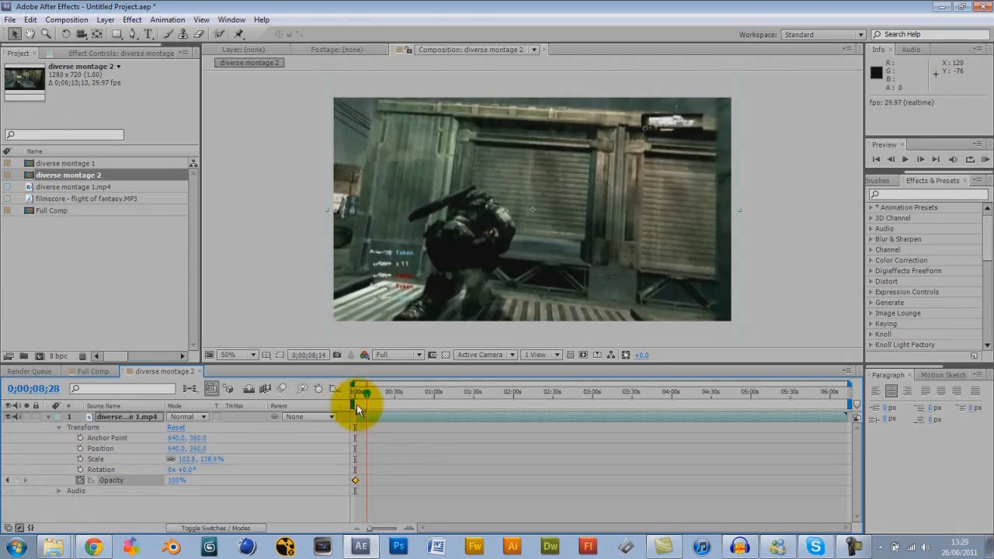
Scrub through the opening frames to preview the clip fading in from black
{"action": "left_click_drag", "start_coordinate": [361, 391], "coordinate": [357, 391]}
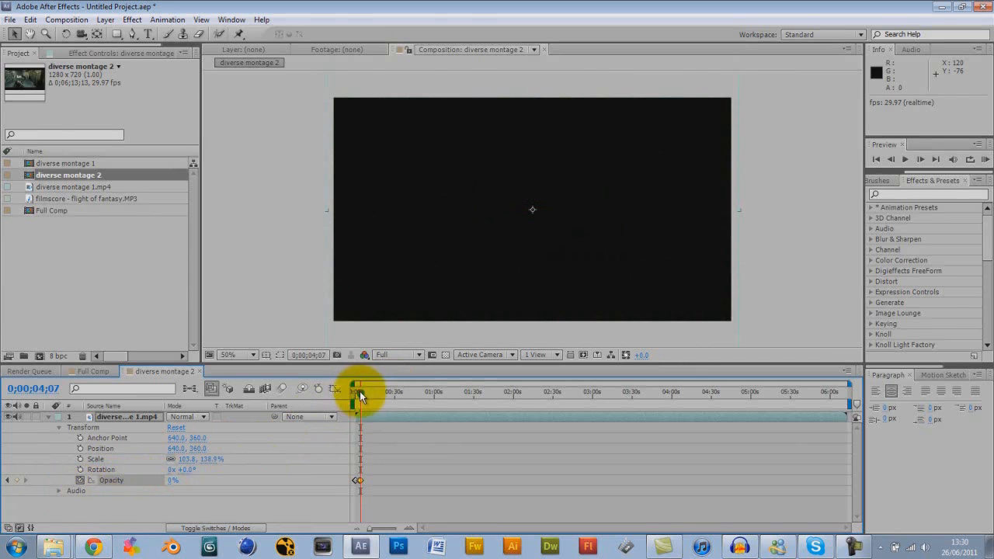
{"action": "left_click_drag", "start_coordinate": [359, 386], "coordinate": [359, 386]}
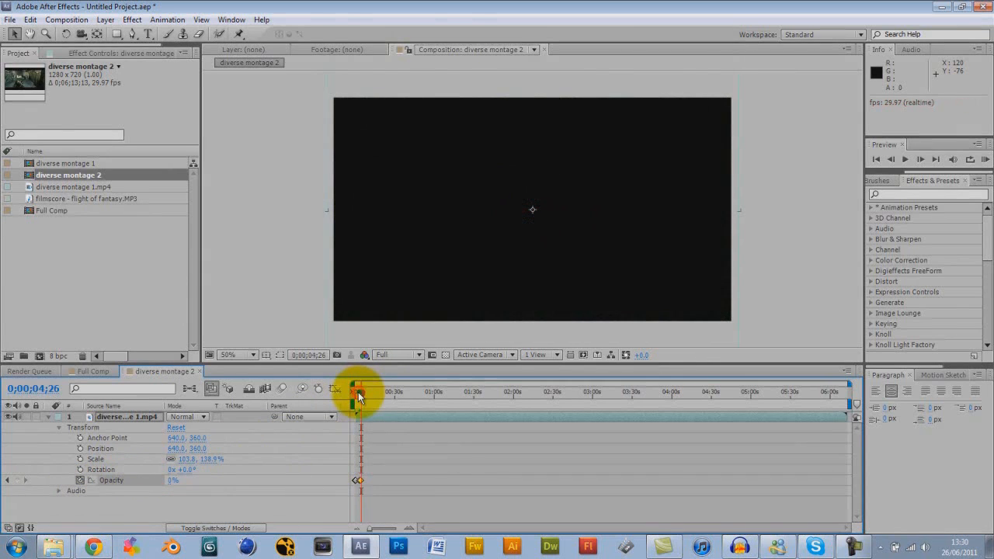
{"action": "left_click_drag", "start_coordinate": [358, 391], "coordinate": [364, 391]}
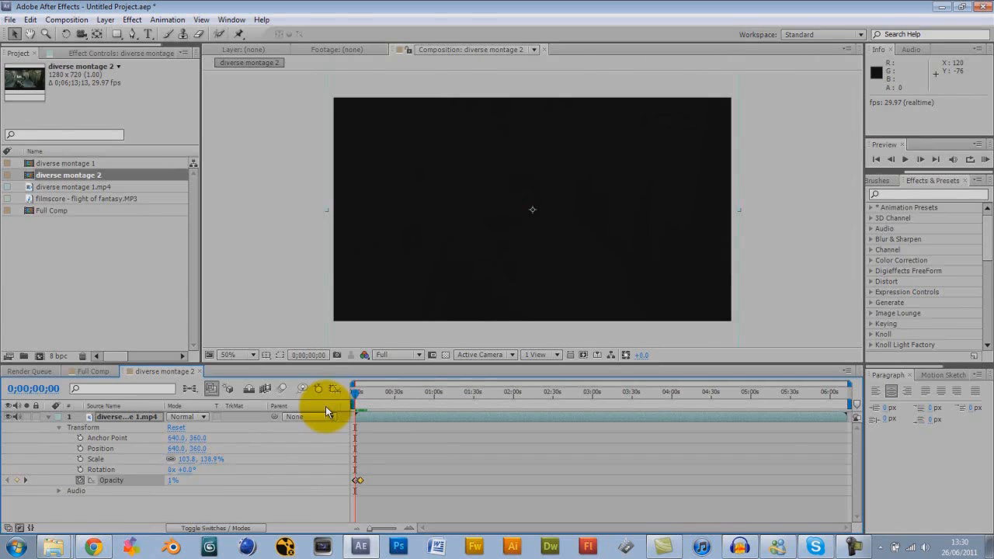
{"action": "mouse_move", "coordinate": [371, 399]}
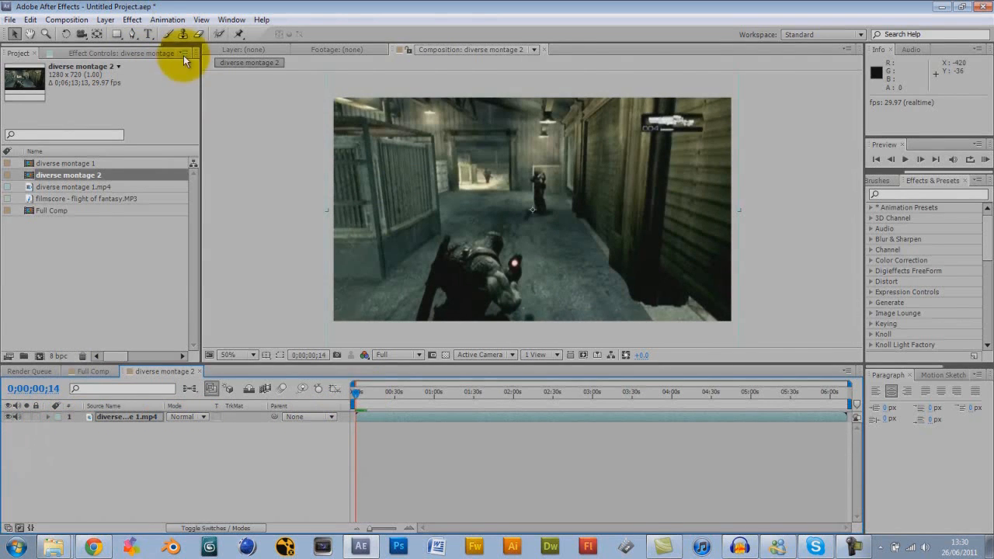
{"action": "mouse_move", "coordinate": [467, 301]}
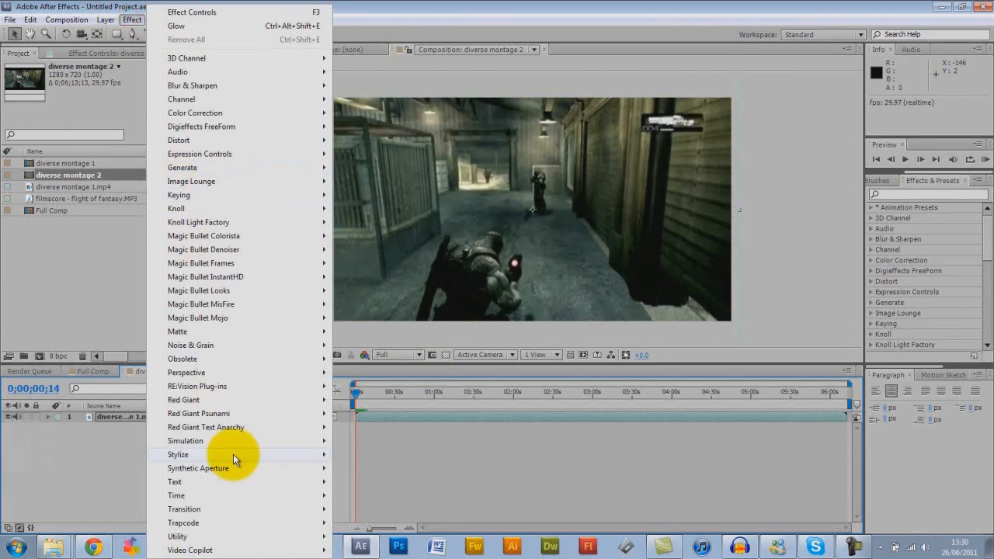
Apply the Stylize > Glow effect to the montage clip layer
{"action": "left_click", "coordinate": [179, 454]}
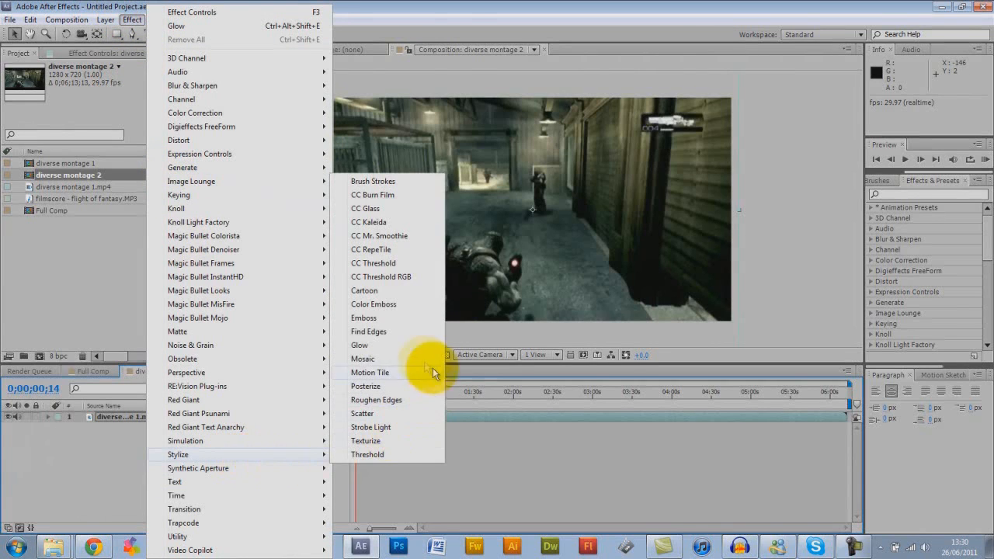
{"action": "left_click", "coordinate": [359, 345]}
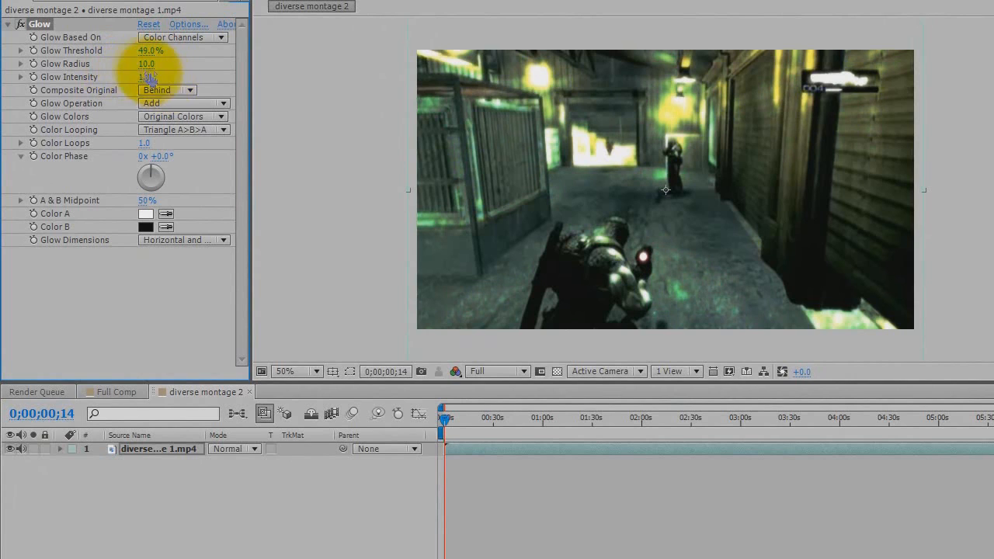
Raise Glow Radius to 231.0 and Glow Threshold to 85.9% a few frames in
{"action": "left_click_drag", "start_coordinate": [146, 63], "coordinate": [159, 63]}
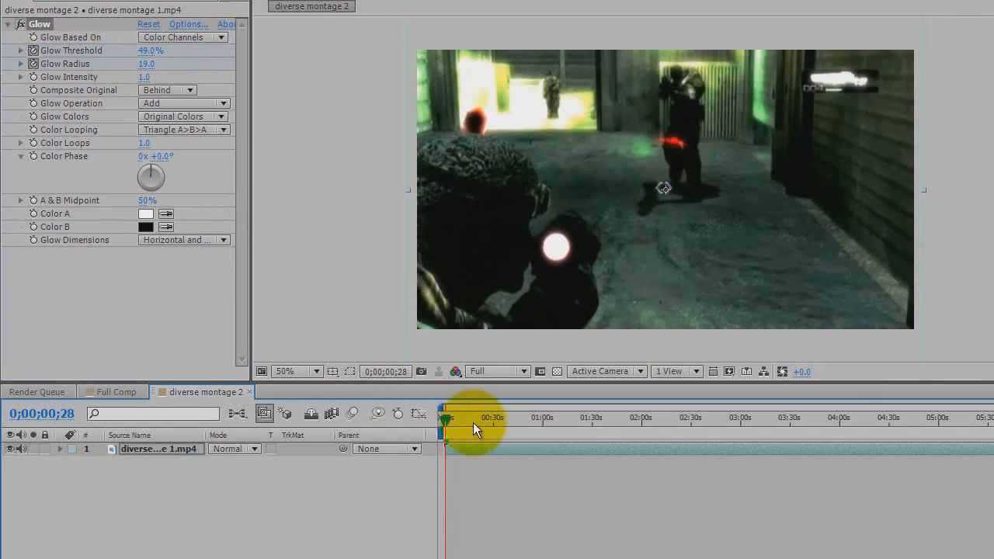
{"action": "left_click_drag", "start_coordinate": [474, 419], "coordinate": [450, 419]}
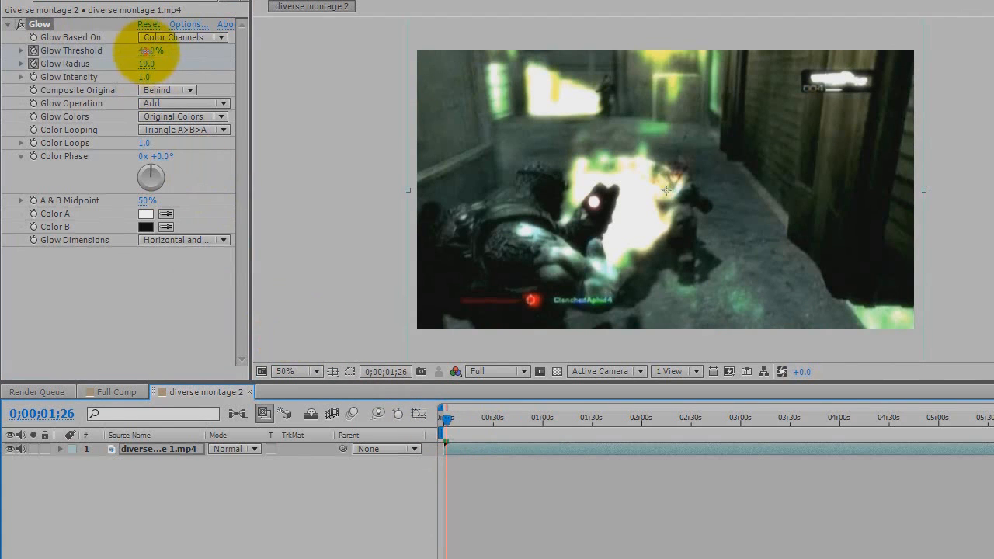
{"action": "left_click_drag", "start_coordinate": [155, 51], "coordinate": [198, 50]}
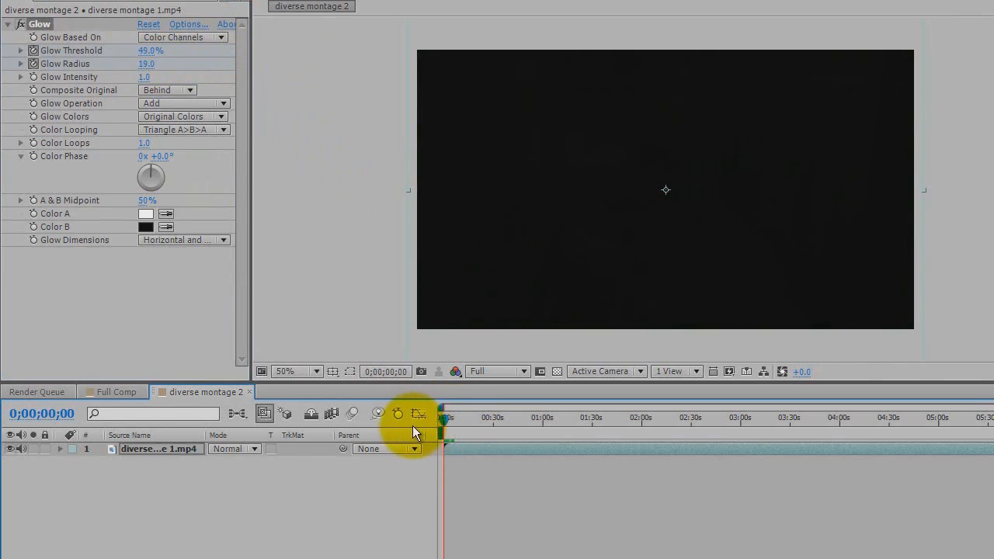
{"action": "left_click", "coordinate": [443, 418]}
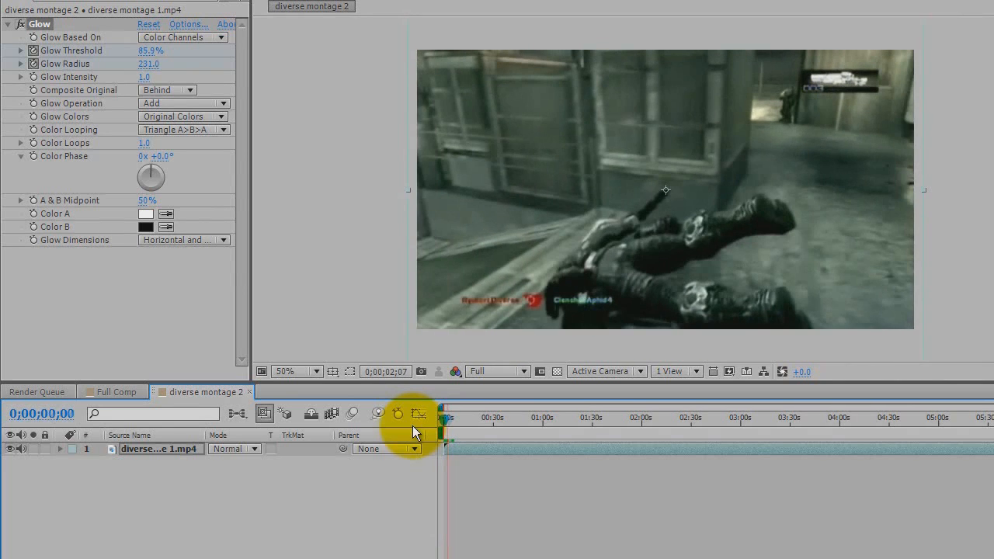
{"action": "left_click_drag", "start_coordinate": [415, 413], "coordinate": [454, 424]}
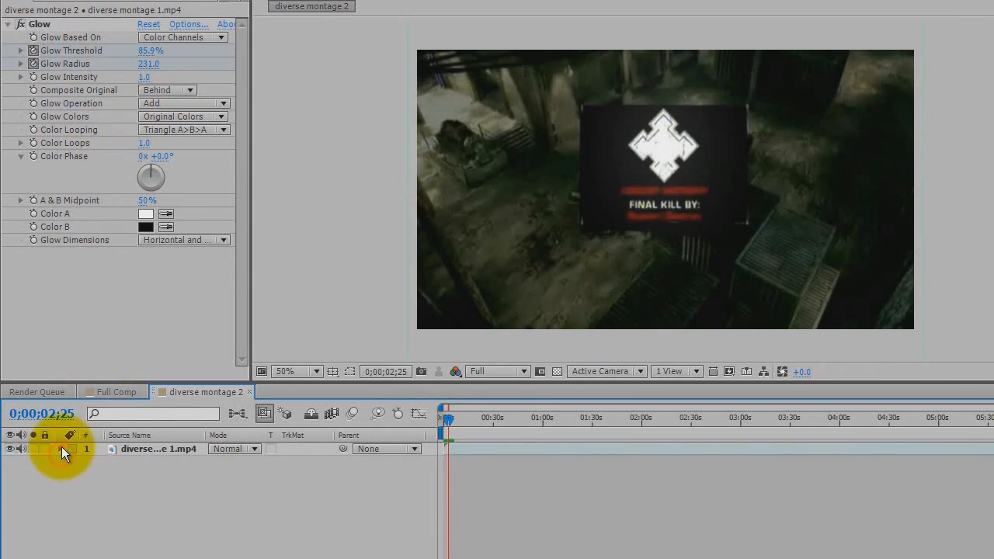
Reveal the layer's effect properties and scrub to review the glow keyframes at the start
{"action": "left_click", "coordinate": [60, 449]}
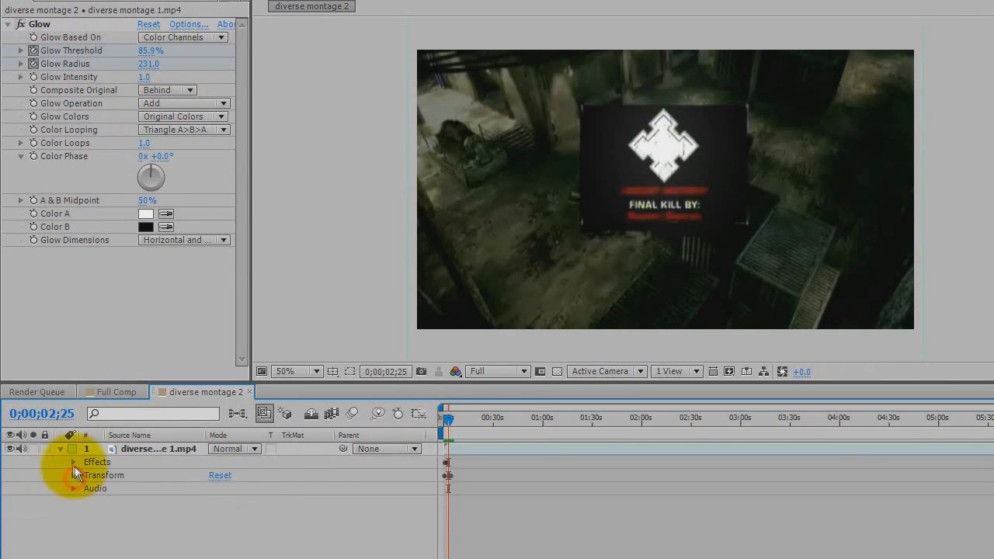
{"action": "left_click", "coordinate": [74, 461]}
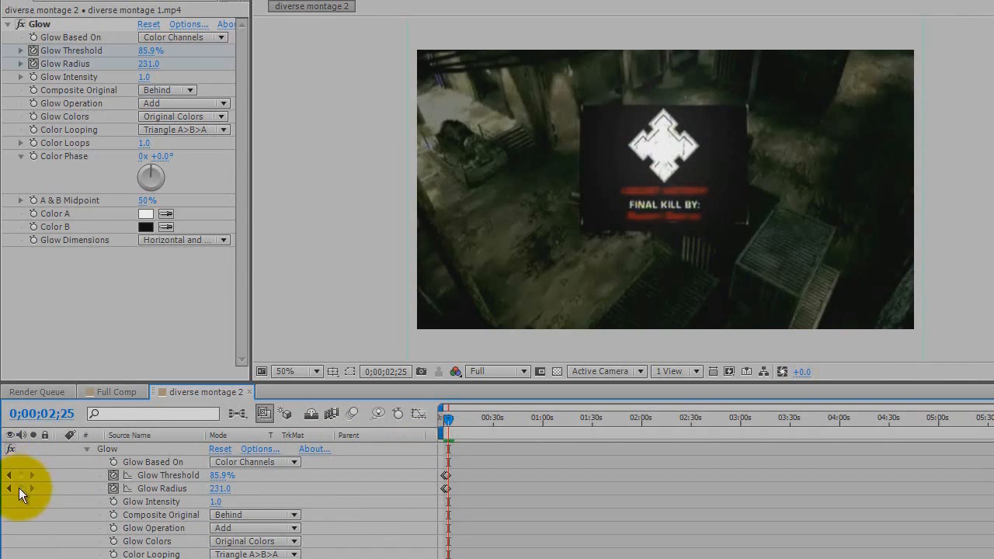
{"action": "left_click_drag", "start_coordinate": [449, 418], "coordinate": [457, 418]}
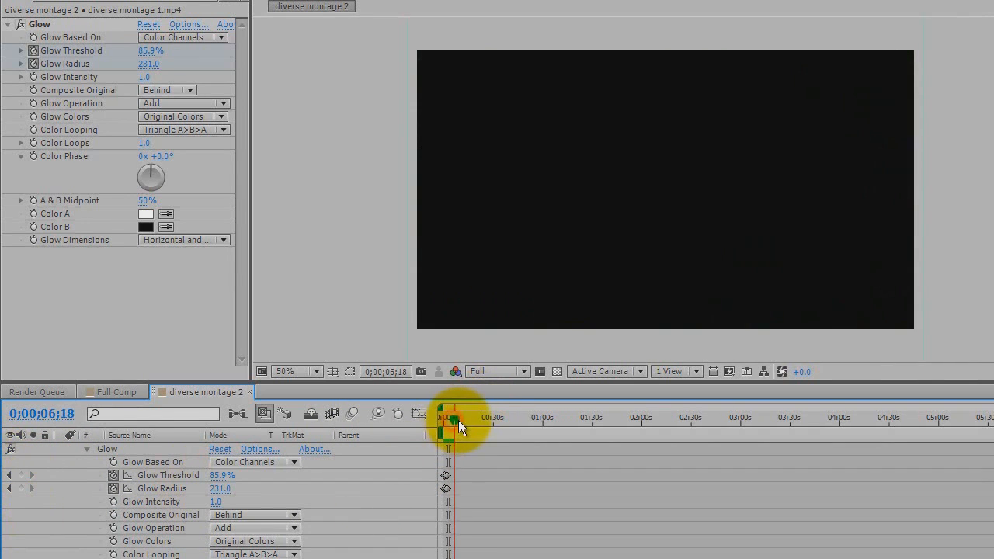
{"action": "left_click_drag", "start_coordinate": [460, 418], "coordinate": [447, 418]}
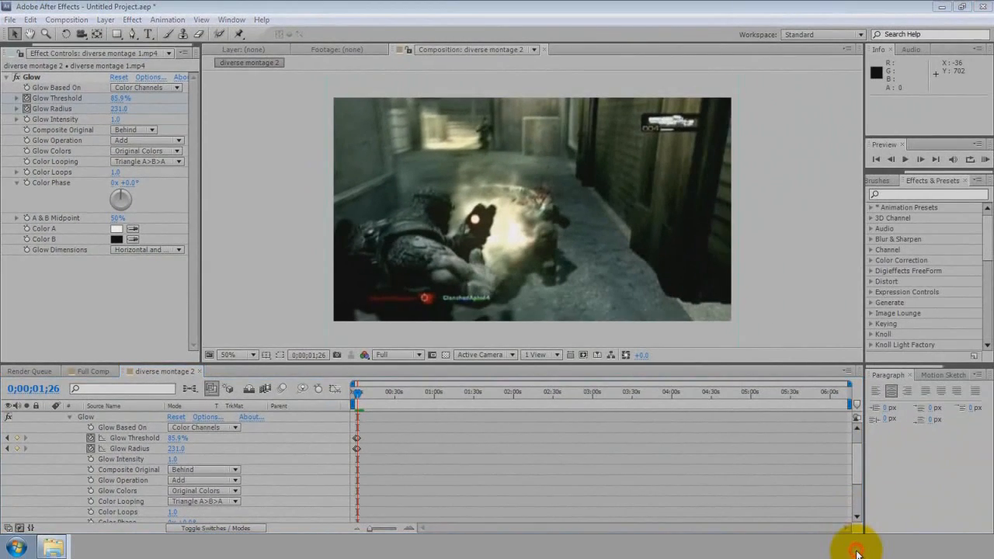
{"action": "mouse_move", "coordinate": [899, 441]}
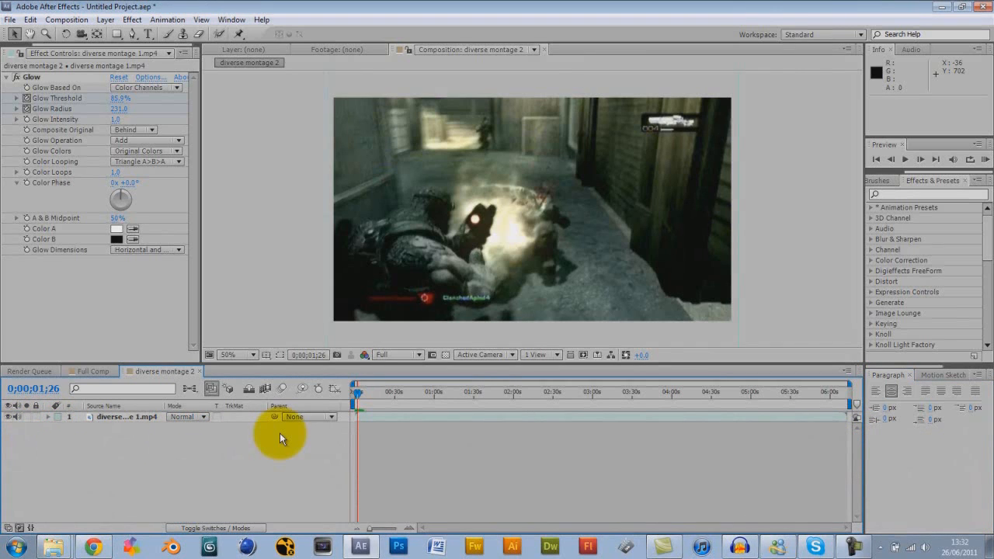
Duplicate the selected montage clip layer into stacked copies and zoom the viewer to a quarter
{"action": "left_click", "coordinate": [127, 417]}
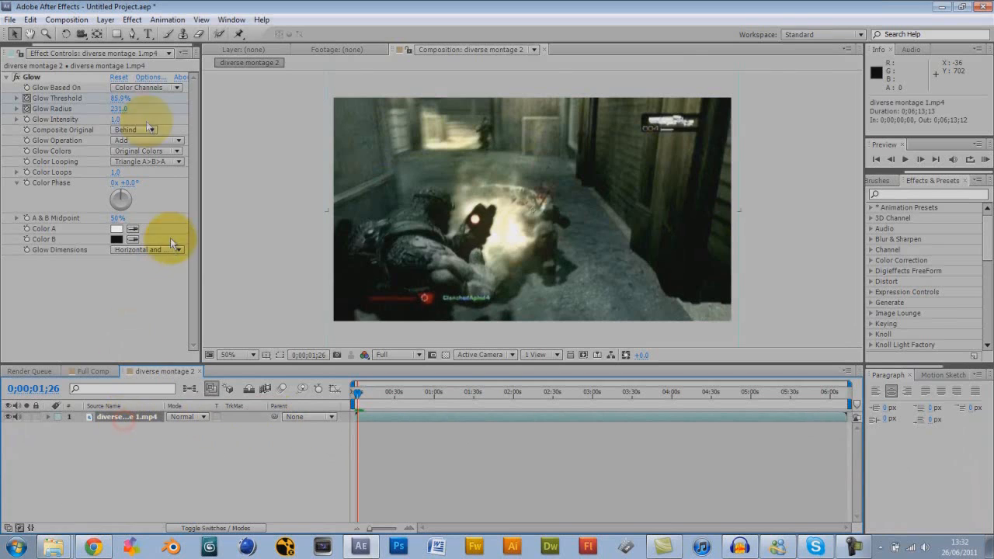
{"action": "left_click", "coordinate": [105, 20]}
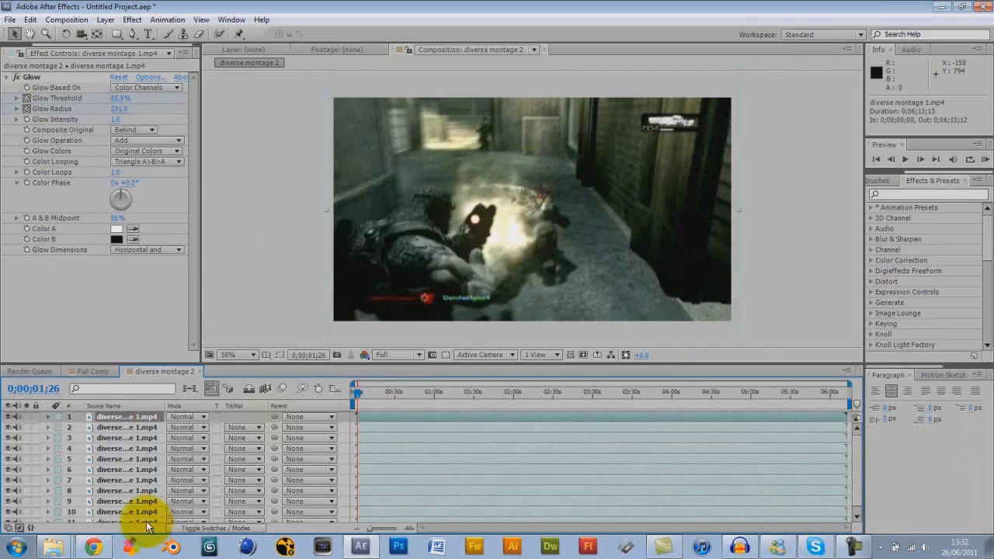
{"action": "mouse_move", "coordinate": [330, 390]}
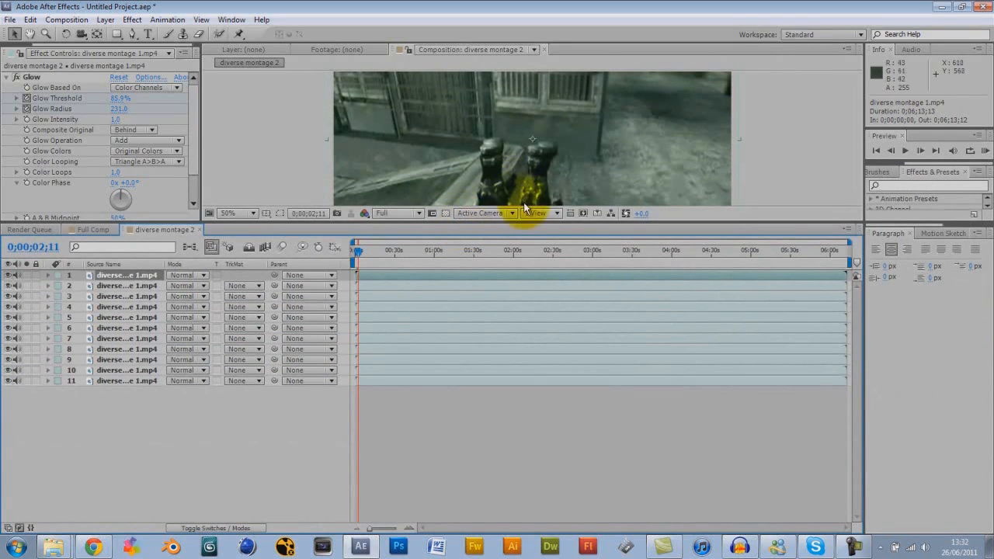
{"action": "left_click", "coordinate": [233, 213]}
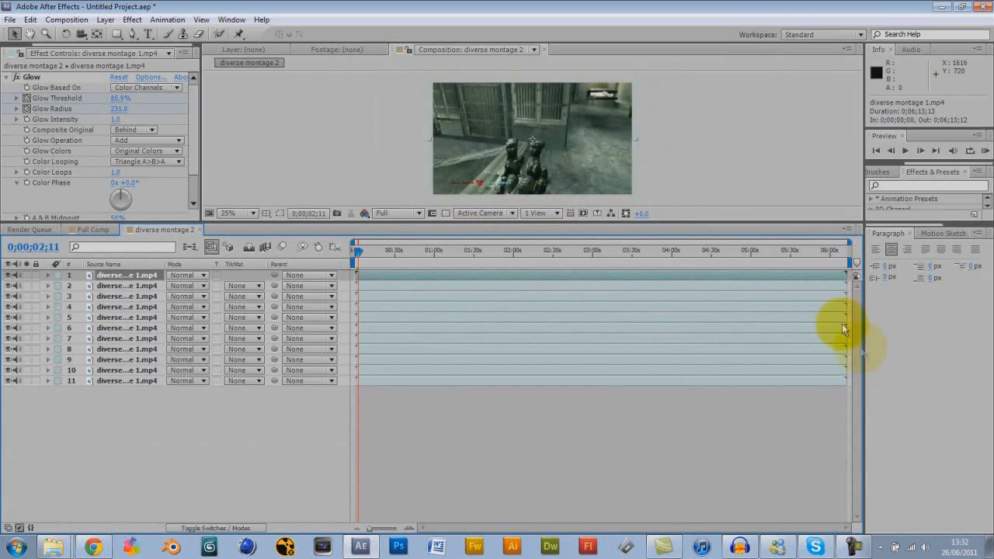
{"action": "mouse_move", "coordinate": [595, 146]}
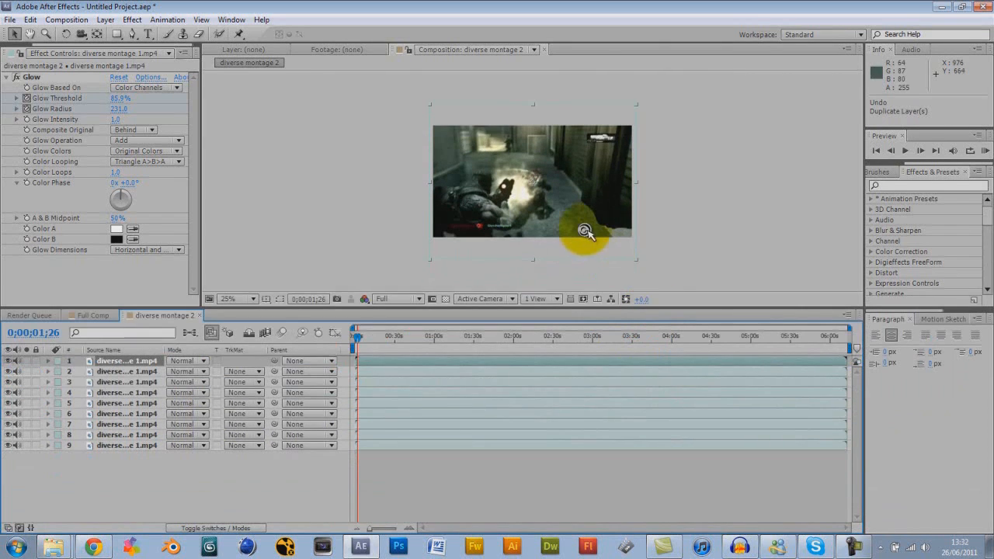
Zoom the viewer to half, set preview resolution to Half, and select all nine clip layers
{"action": "left_click", "coordinate": [236, 299]}
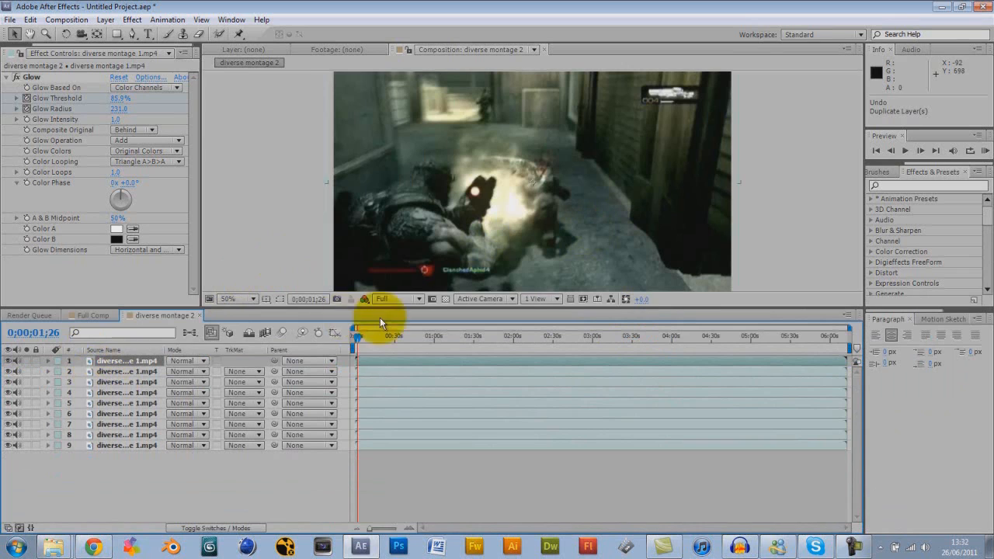
{"action": "left_click", "coordinate": [396, 298]}
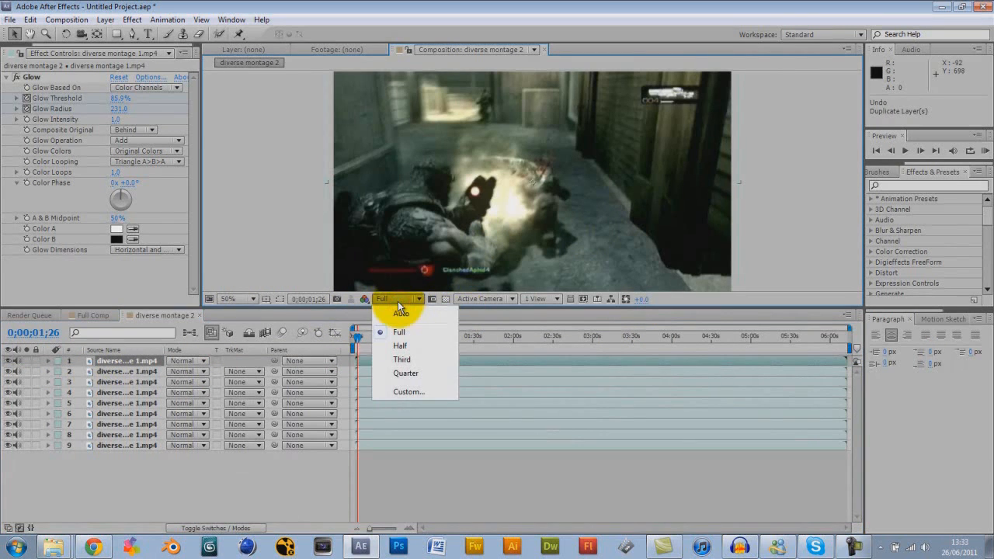
{"action": "left_click", "coordinate": [399, 331]}
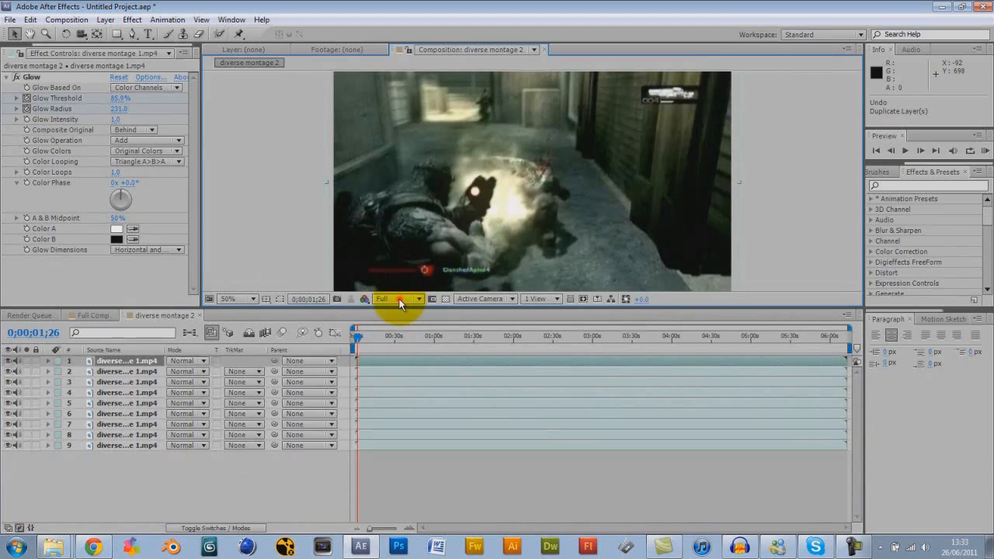
{"action": "left_click", "coordinate": [396, 298]}
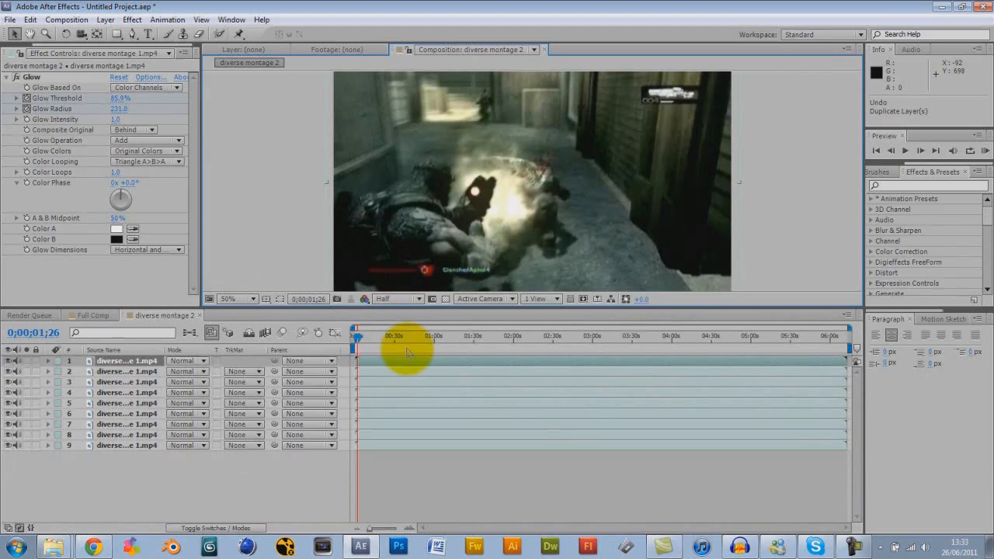
{"action": "left_click", "coordinate": [396, 298]}
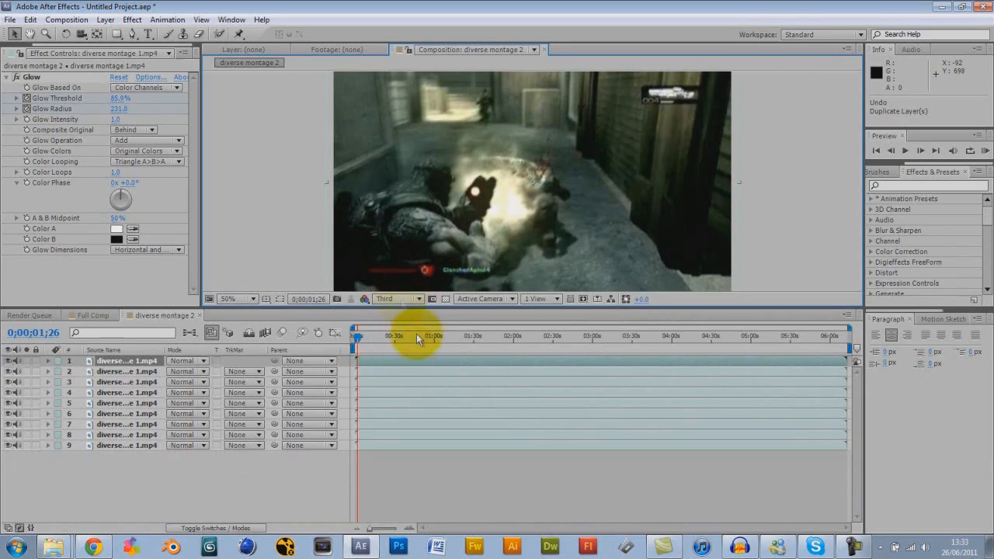
{"action": "left_click", "coordinate": [395, 299]}
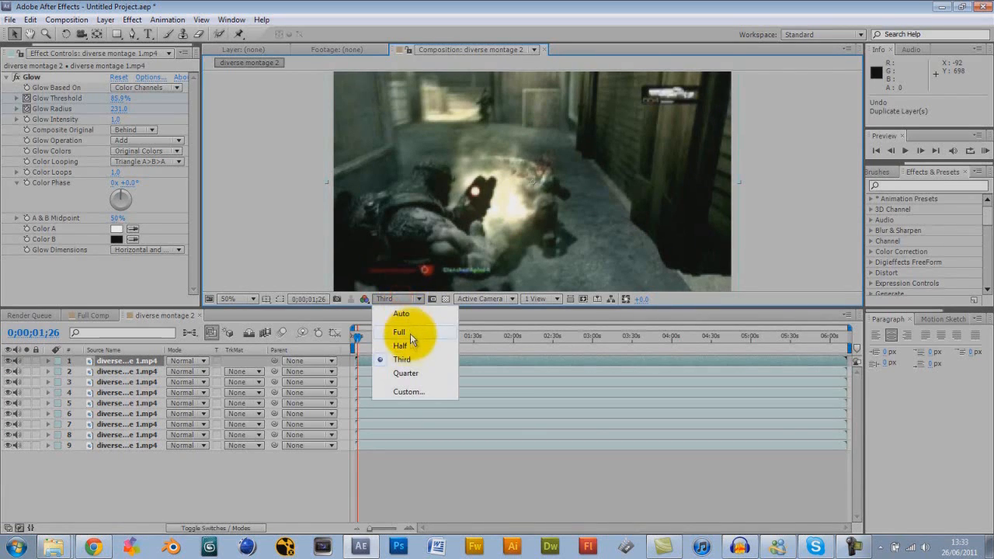
{"action": "left_click", "coordinate": [400, 346]}
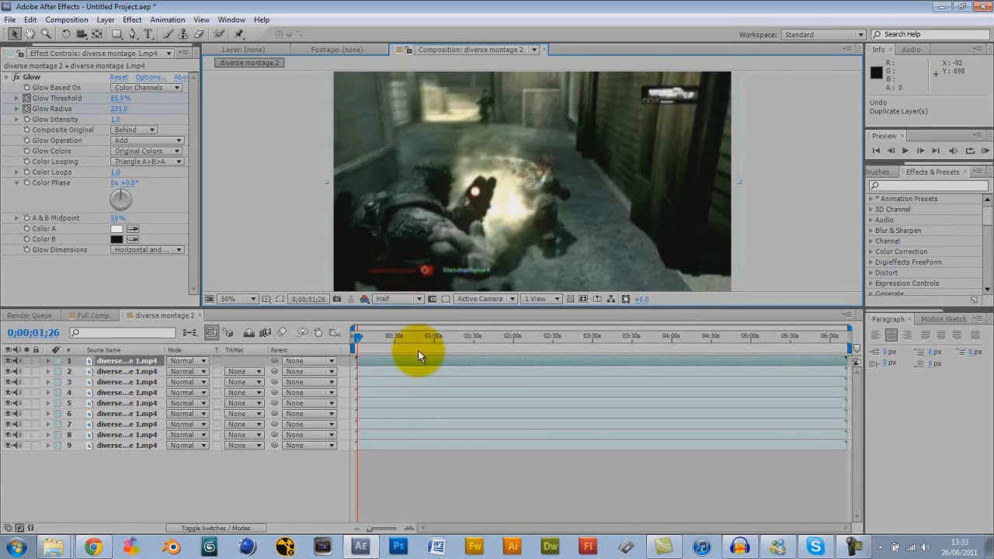
{"action": "left_click", "coordinate": [127, 445]}
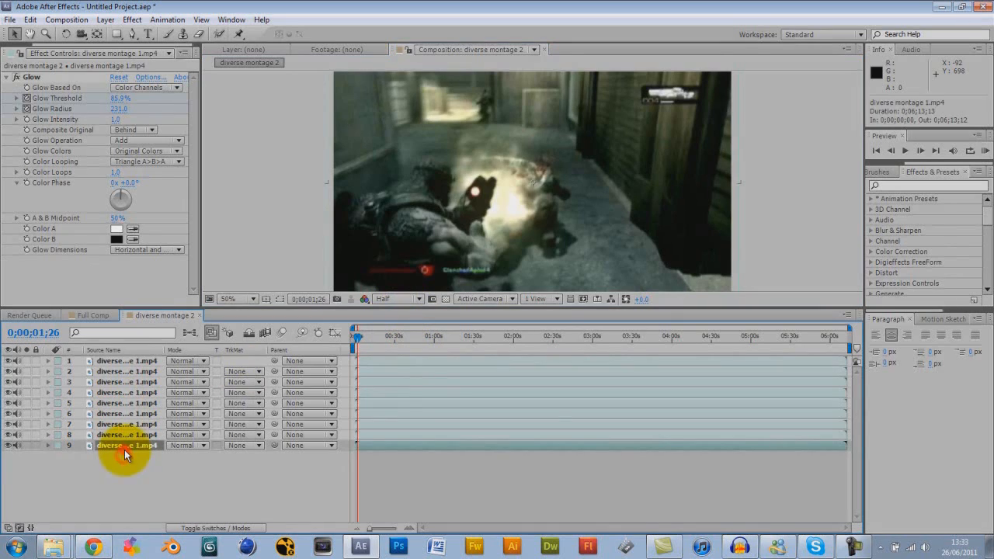
{"action": "left_click", "coordinate": [119, 476]}
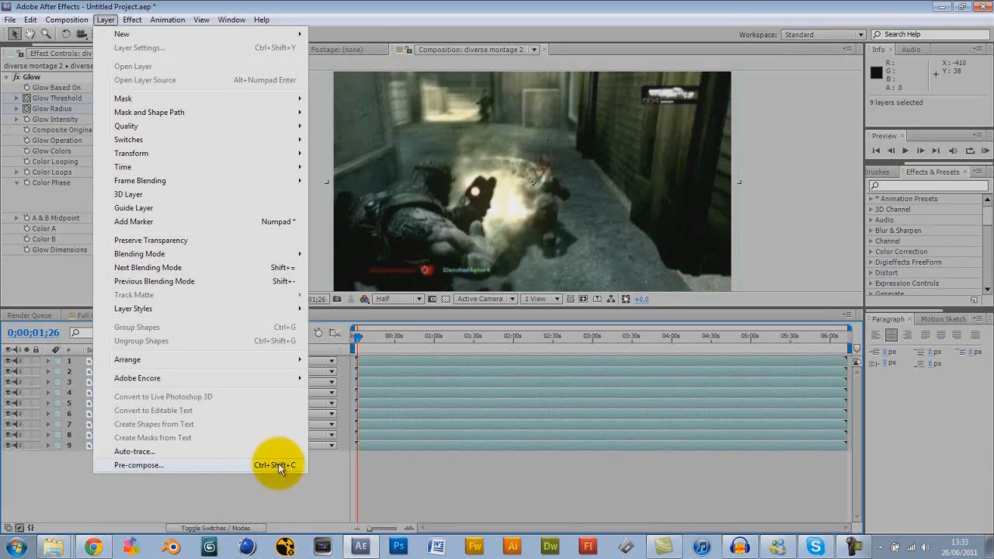
{"action": "mouse_move", "coordinate": [239, 469]}
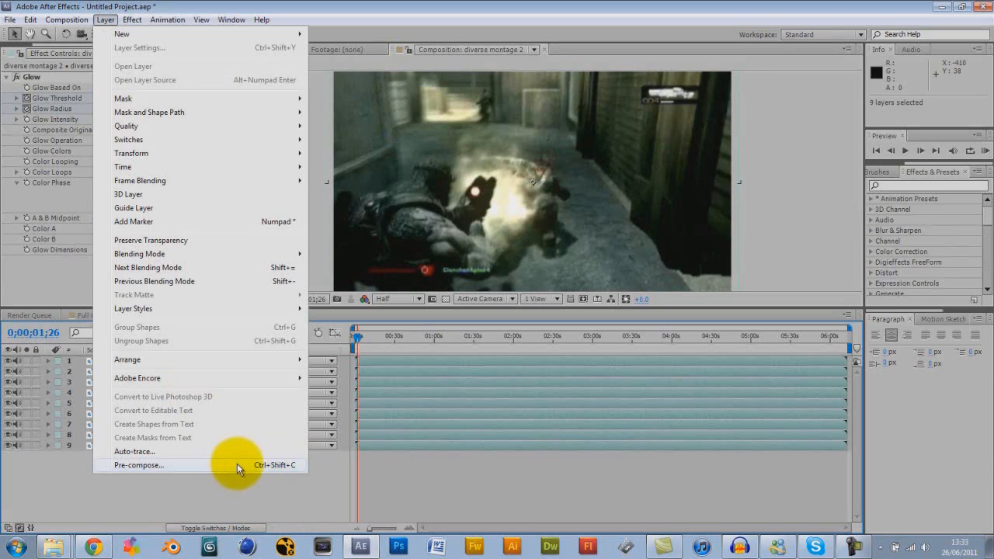
Pre-compose the selected layers, replacing the default composition name with 'fade out'
{"action": "left_click", "coordinate": [138, 464]}
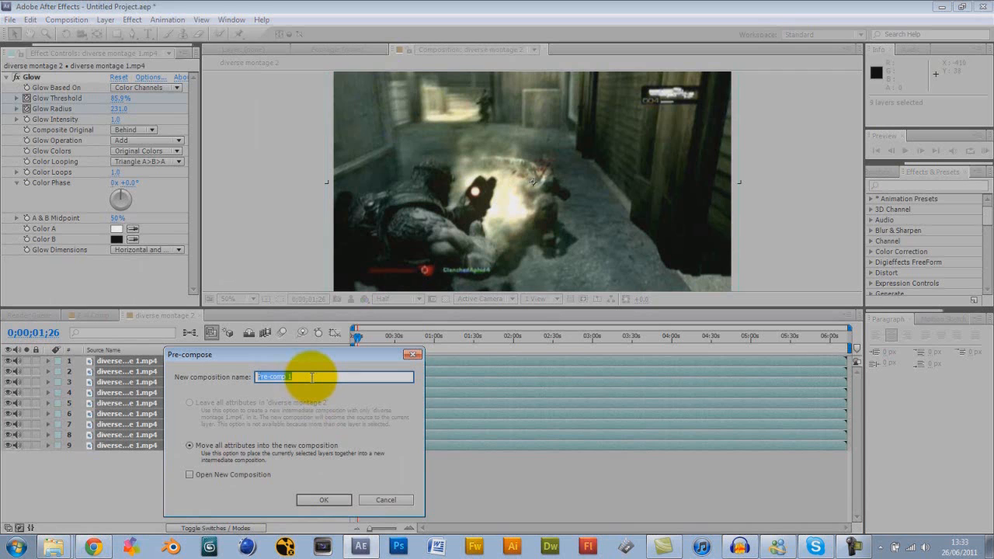
{"action": "left_click", "coordinate": [323, 499]}
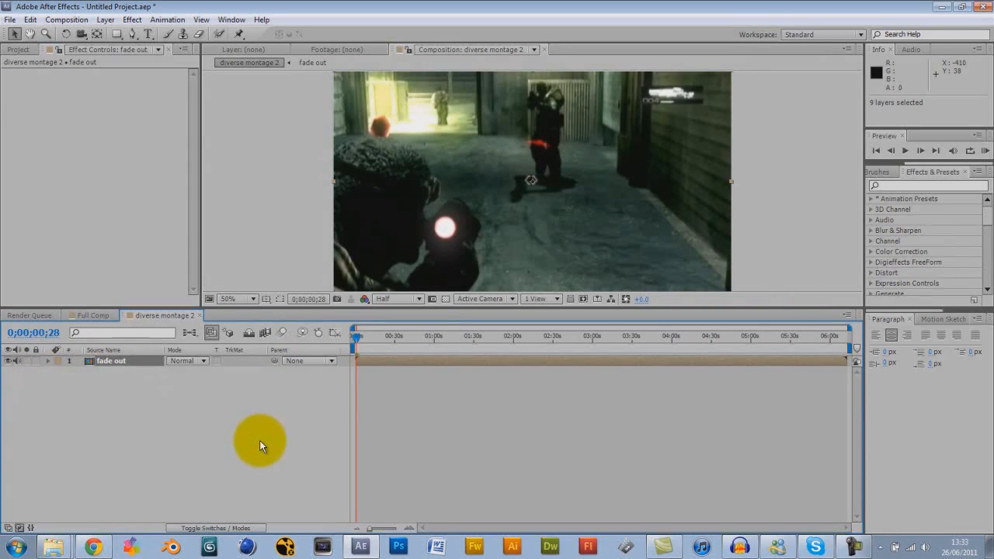
Reveal the fade out layer's Transform properties and set a 100% Opacity keyframe
{"action": "left_click", "coordinate": [48, 361]}
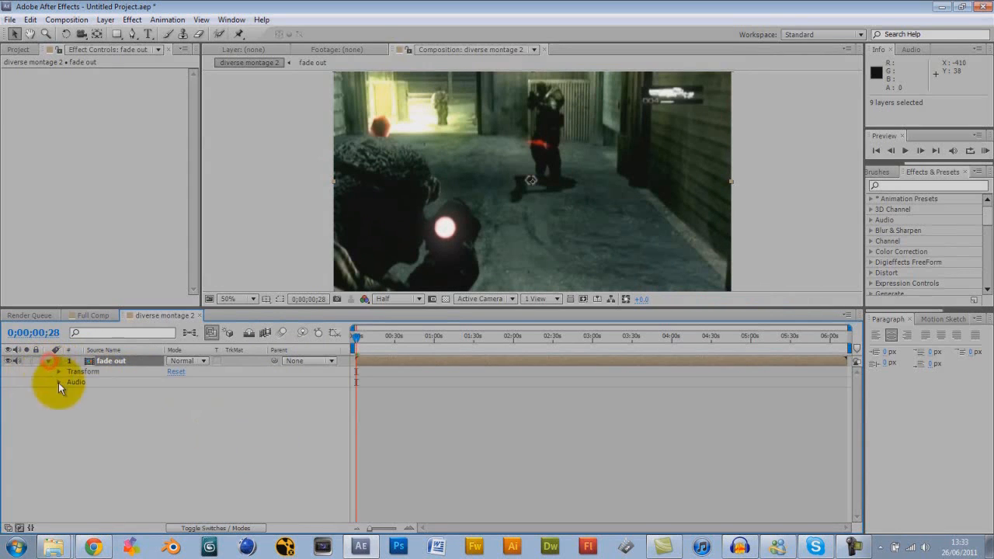
{"action": "left_click", "coordinate": [59, 371]}
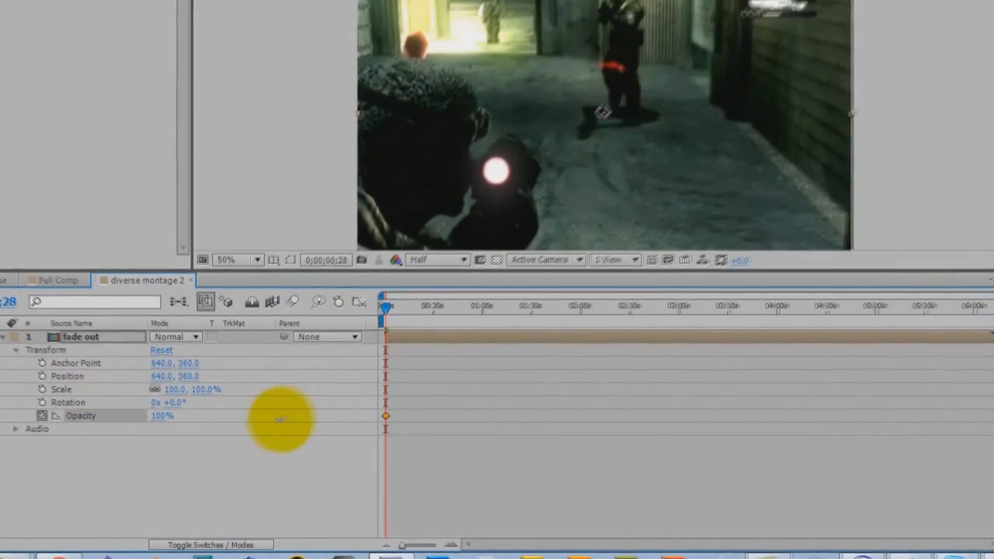
{"action": "left_click", "coordinate": [16, 336]}
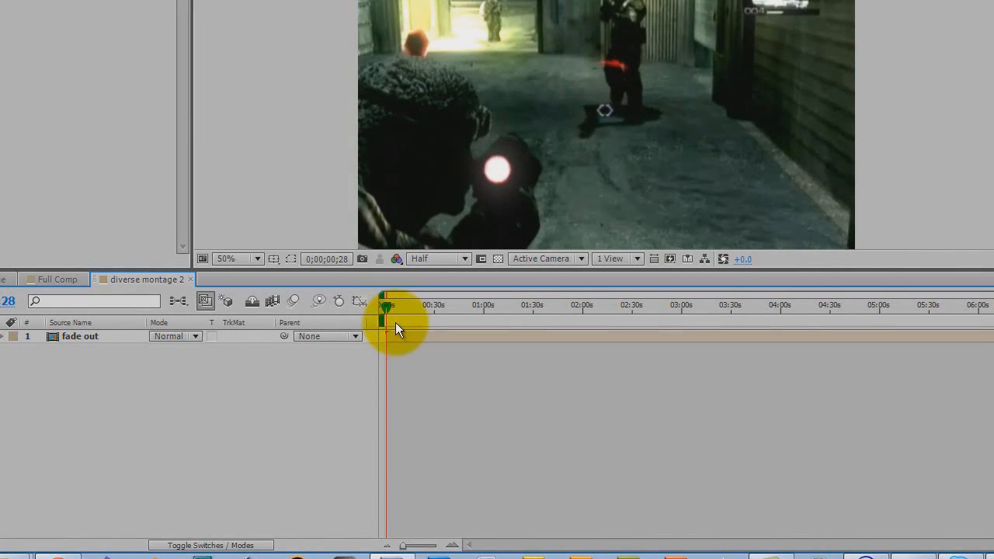
{"action": "key", "text": "space"}
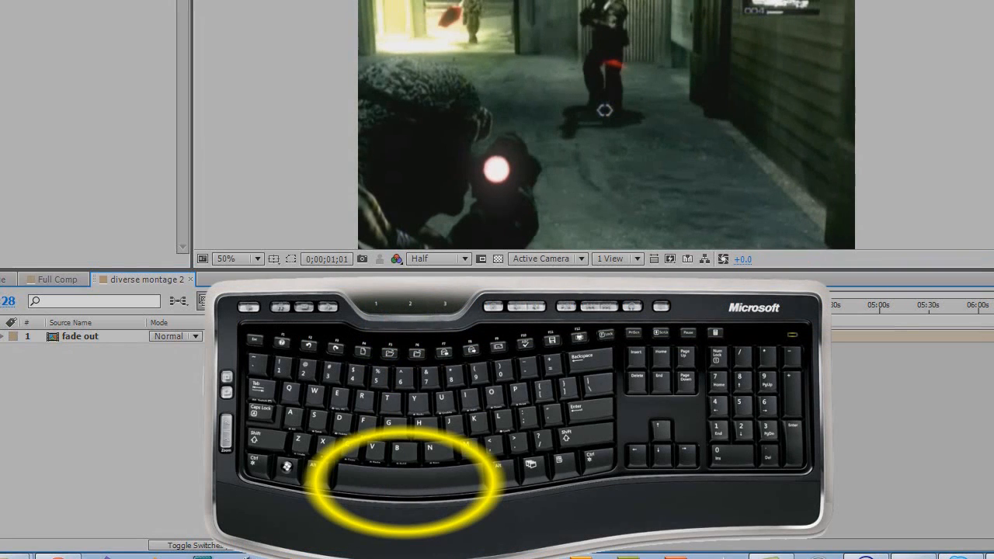
{"action": "key", "text": "space"}
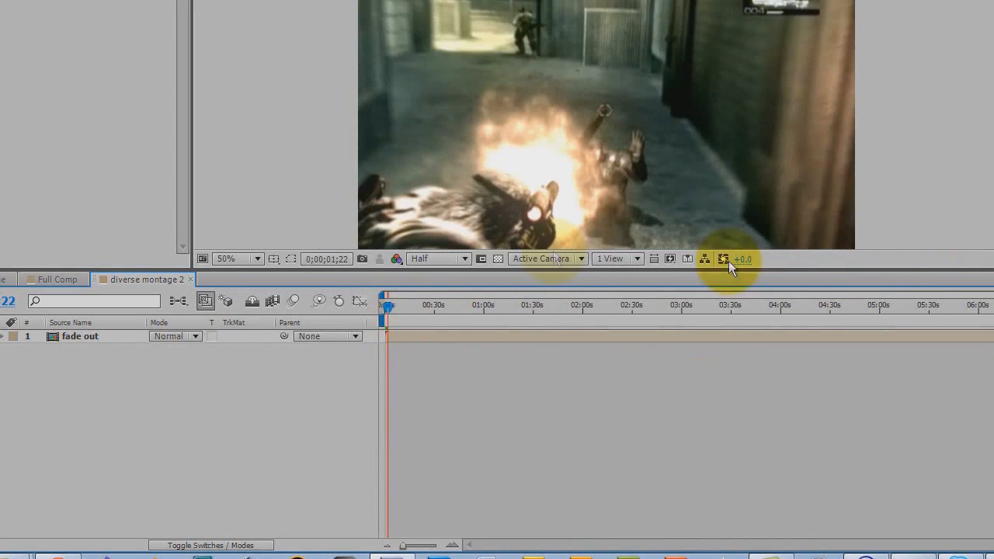
{"action": "mouse_move", "coordinate": [933, 431]}
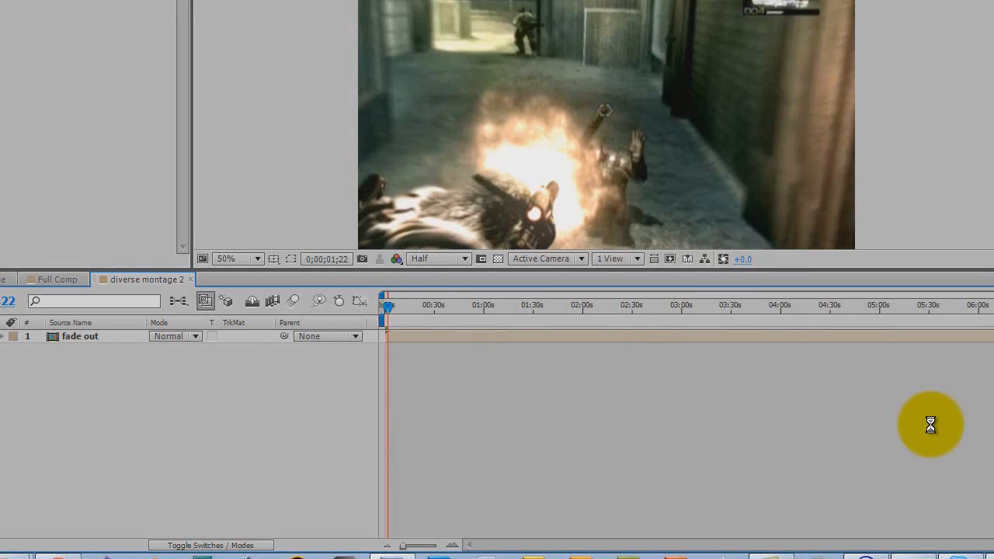
{"action": "mouse_move", "coordinate": [932, 431]}
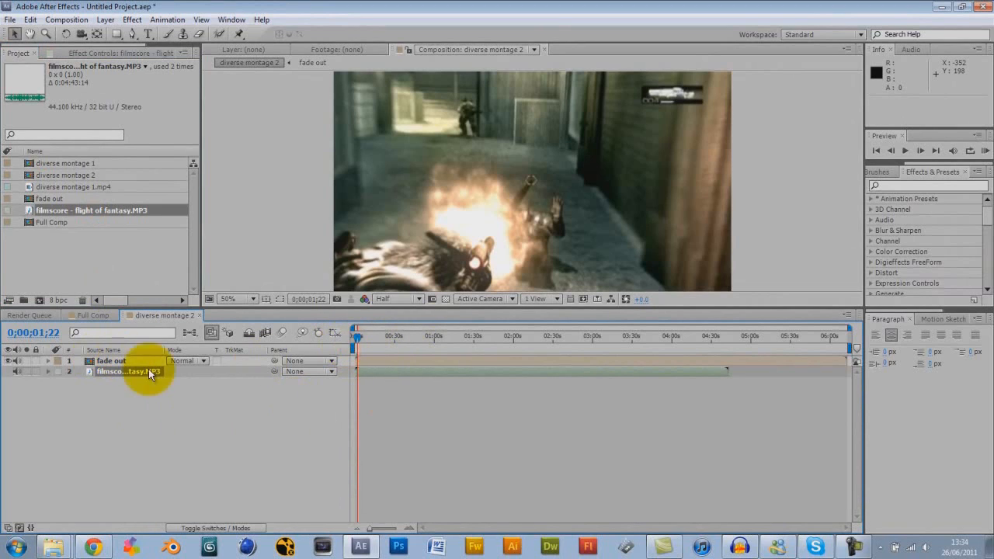
Reveal the flight of fantasy MP3's audio waveform and scrub the opening seconds to about 8 seconds
{"action": "left_click", "coordinate": [48, 371]}
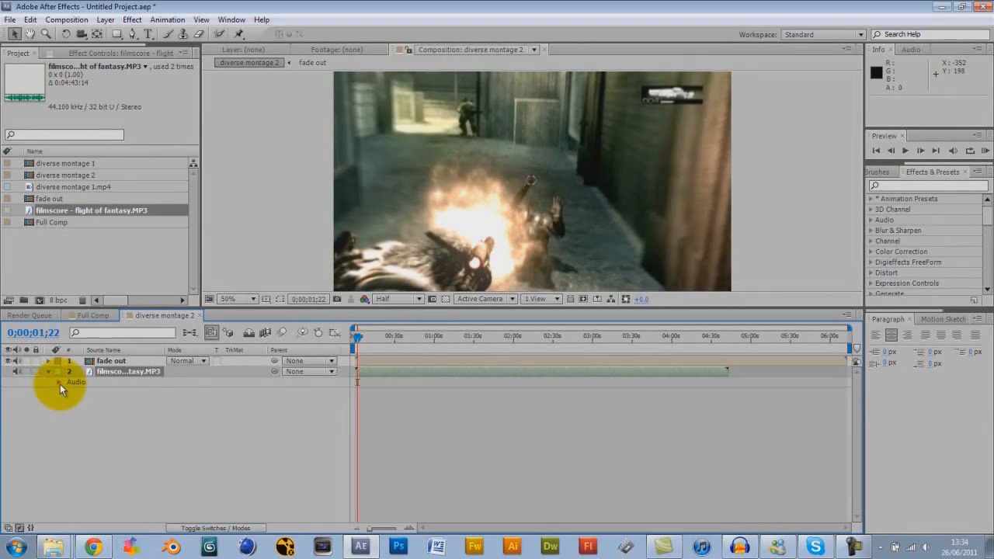
{"action": "left_click", "coordinate": [61, 382]}
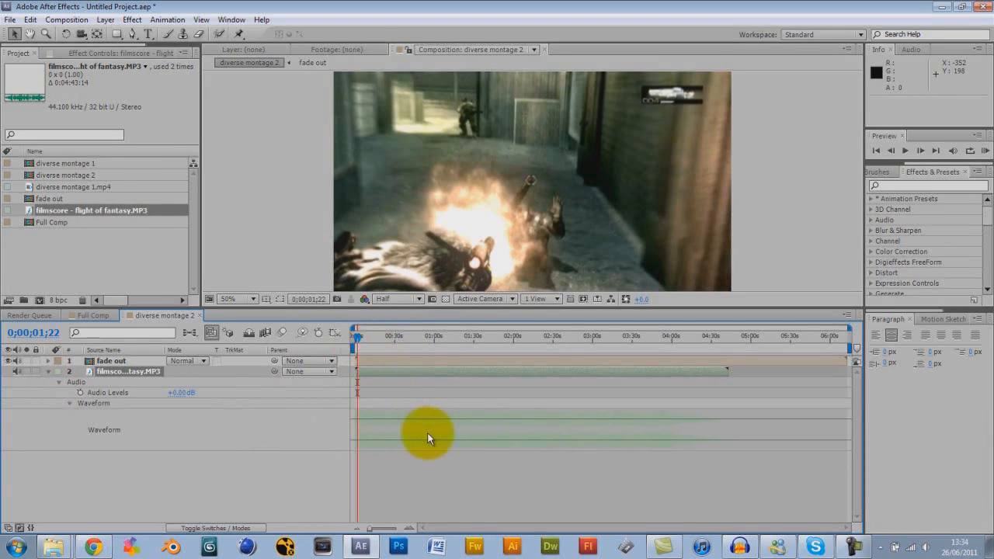
{"action": "left_click", "coordinate": [50, 382]}
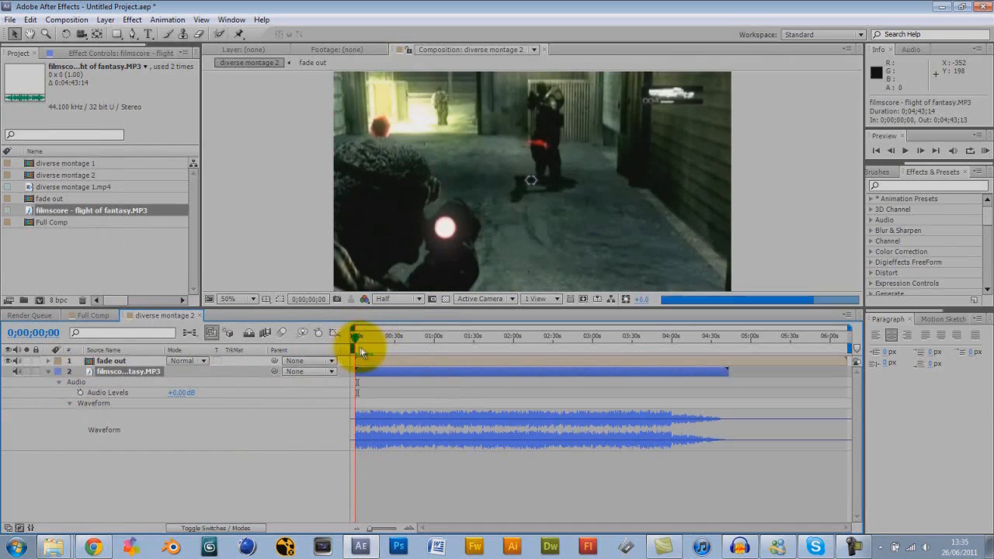
{"action": "left_click_drag", "start_coordinate": [357, 336], "coordinate": [371, 335]}
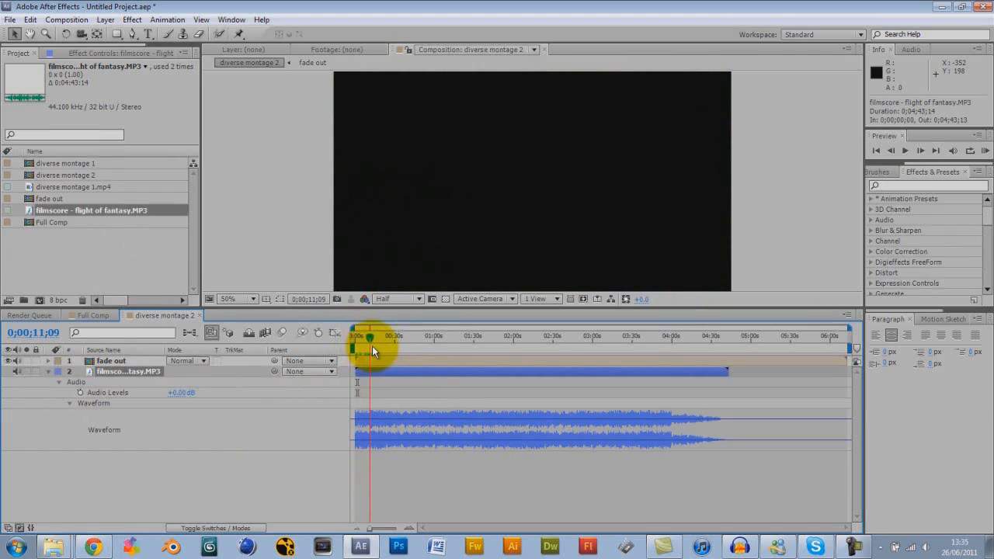
{"action": "mouse_move", "coordinate": [328, 403]}
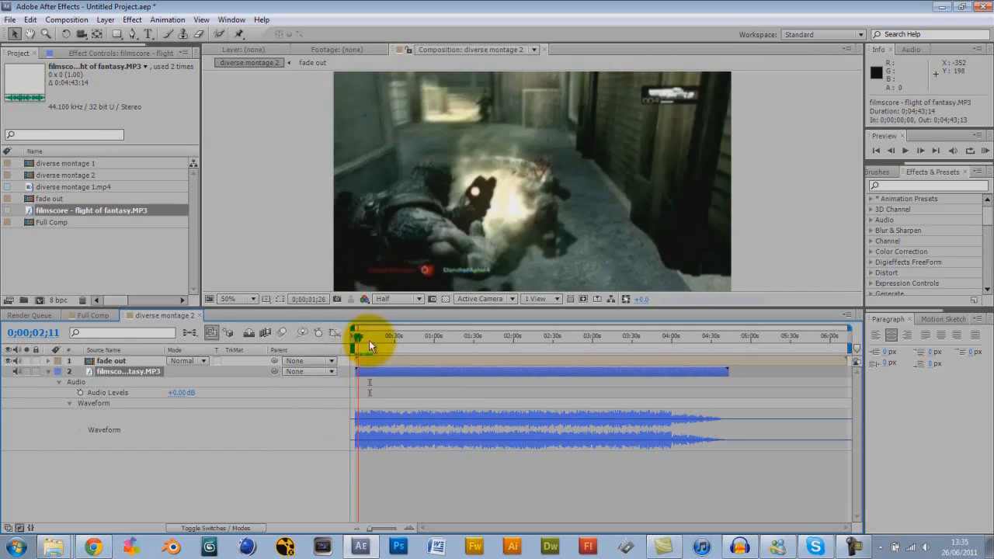
{"action": "left_click", "coordinate": [358, 336]}
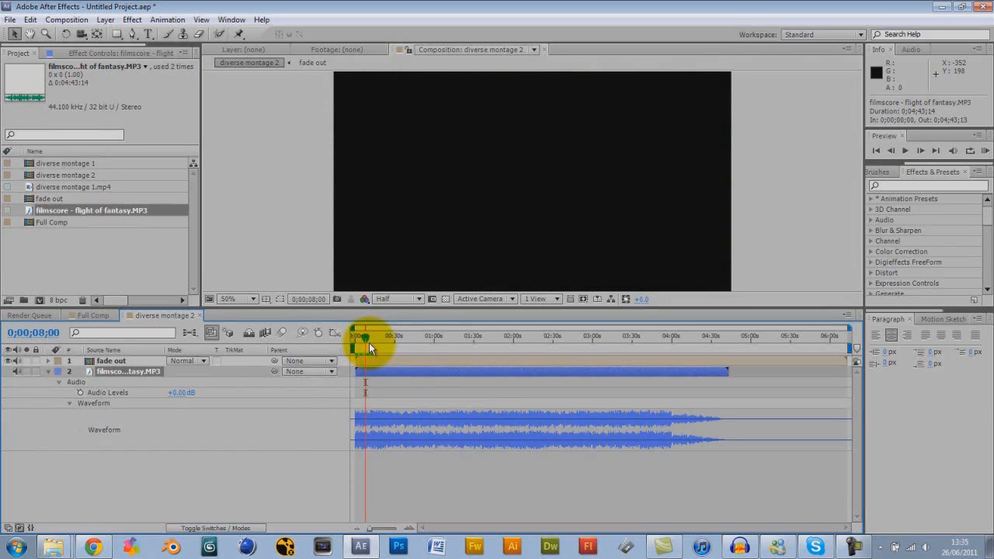